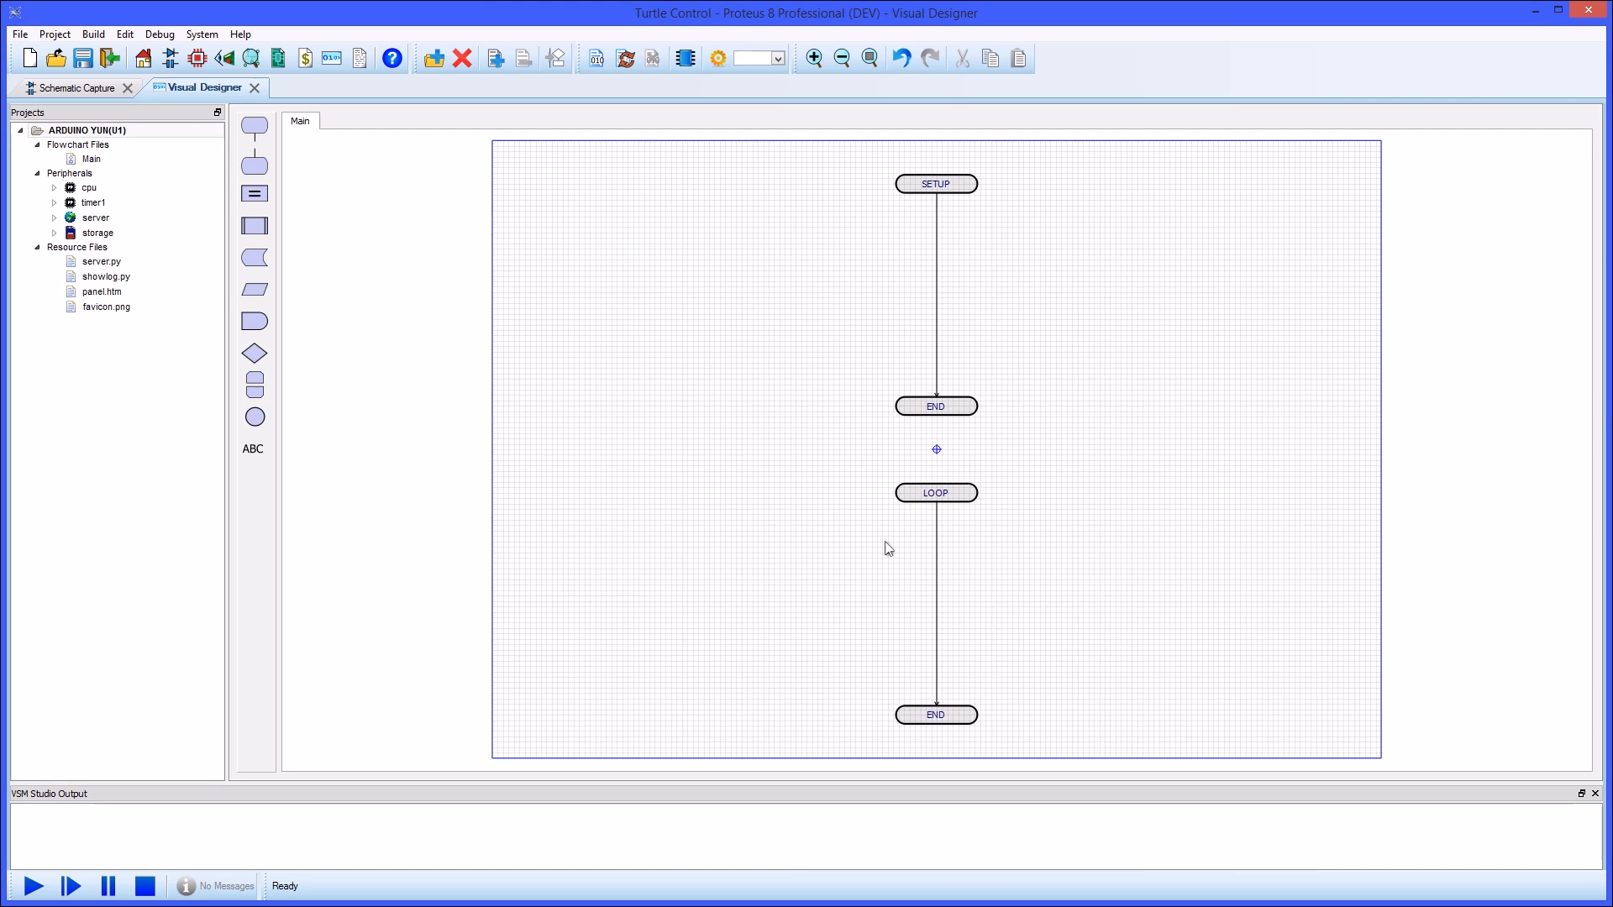
pyautogui.moveTo(717, 488)
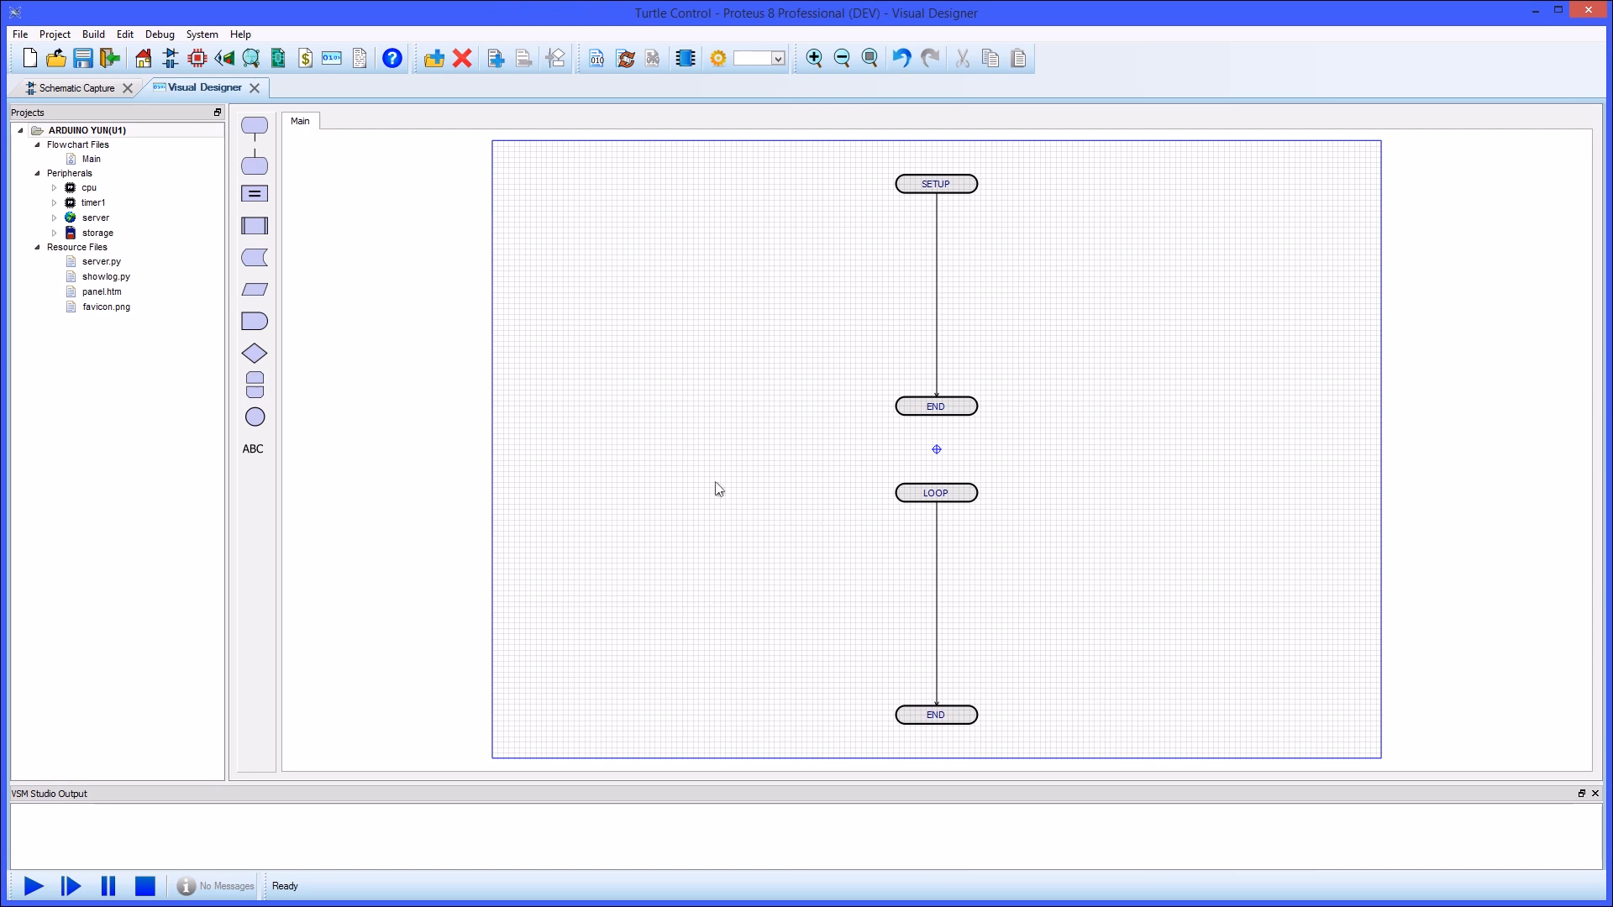
# - Add a new Turtle Control flowchart sheet and a push-button IoT control to the ARDUINO YUN project
pyautogui.click(87, 129)
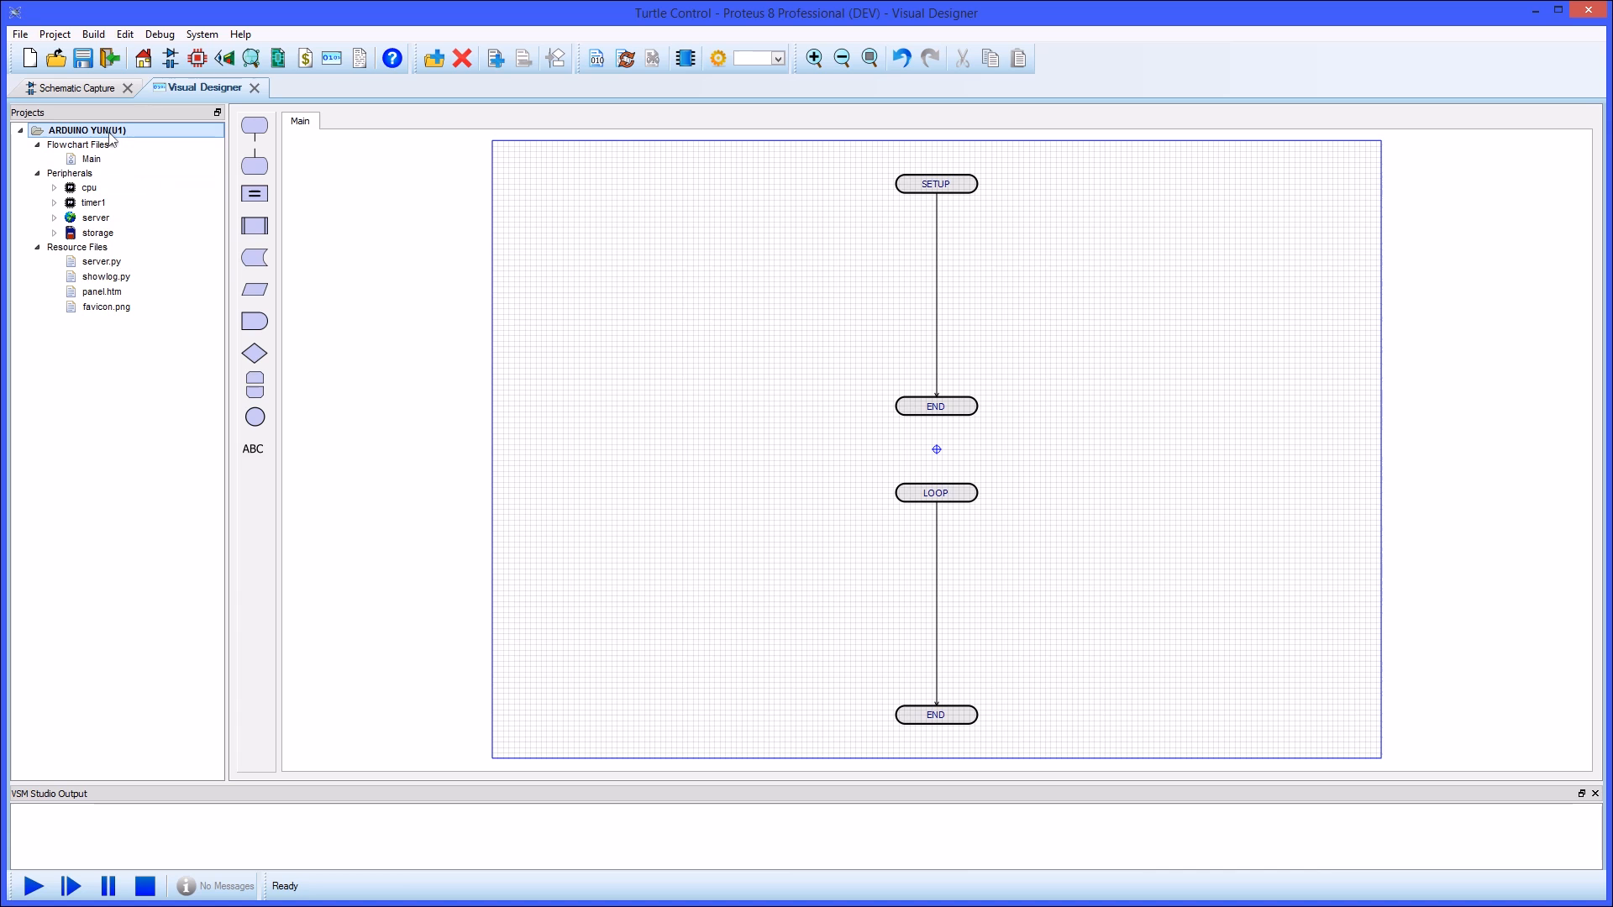
pyautogui.rightClick(86, 129)
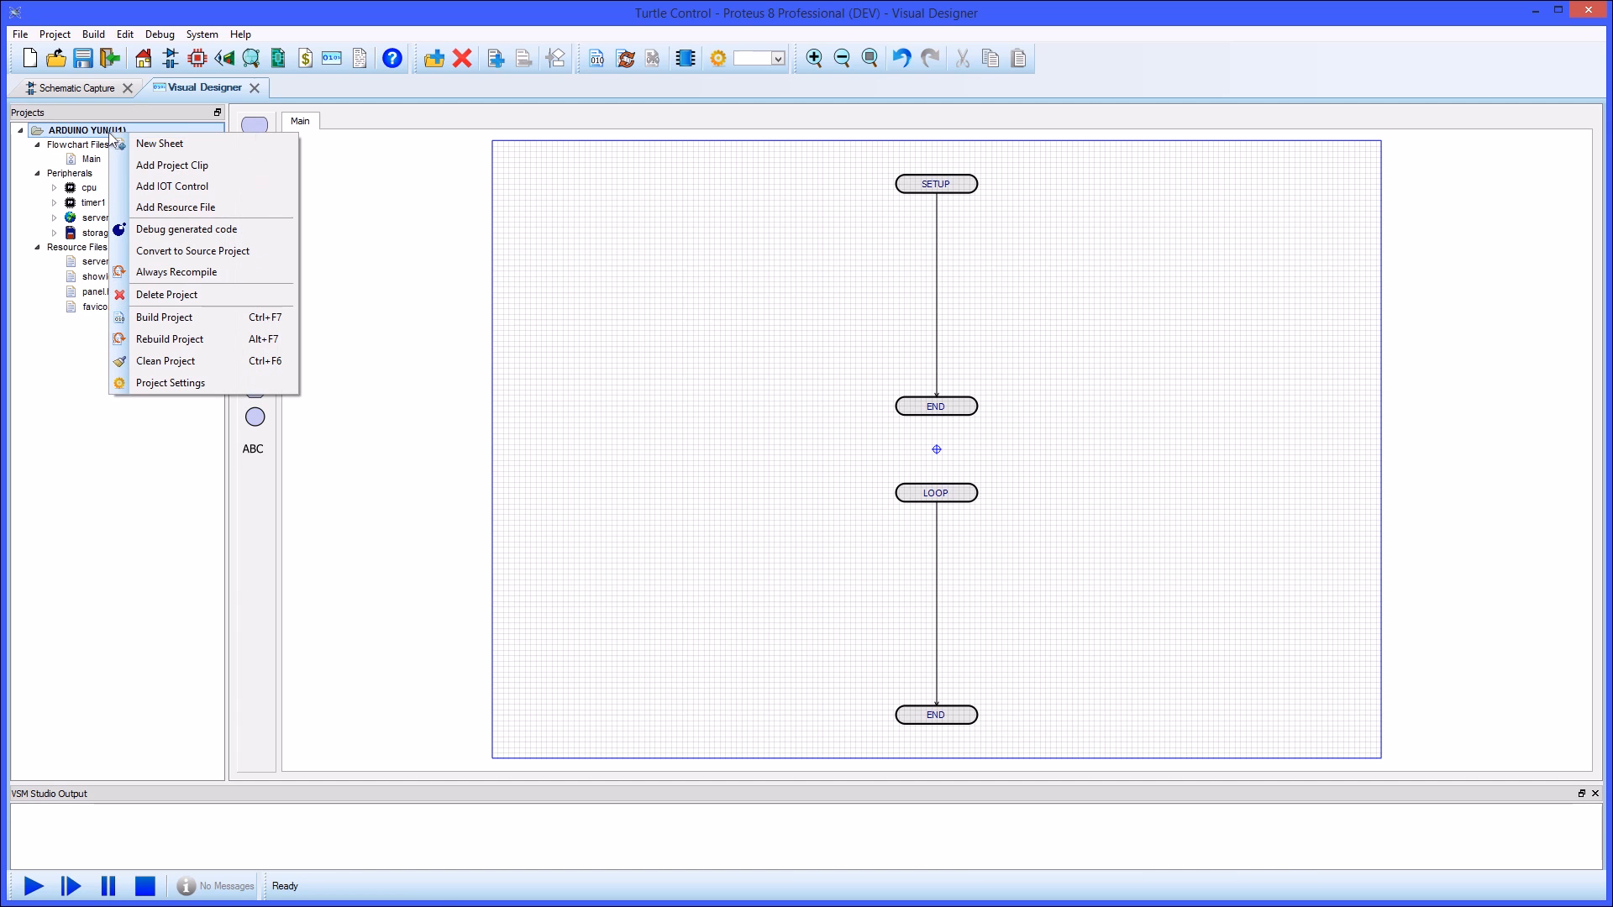
pyautogui.click(171, 165)
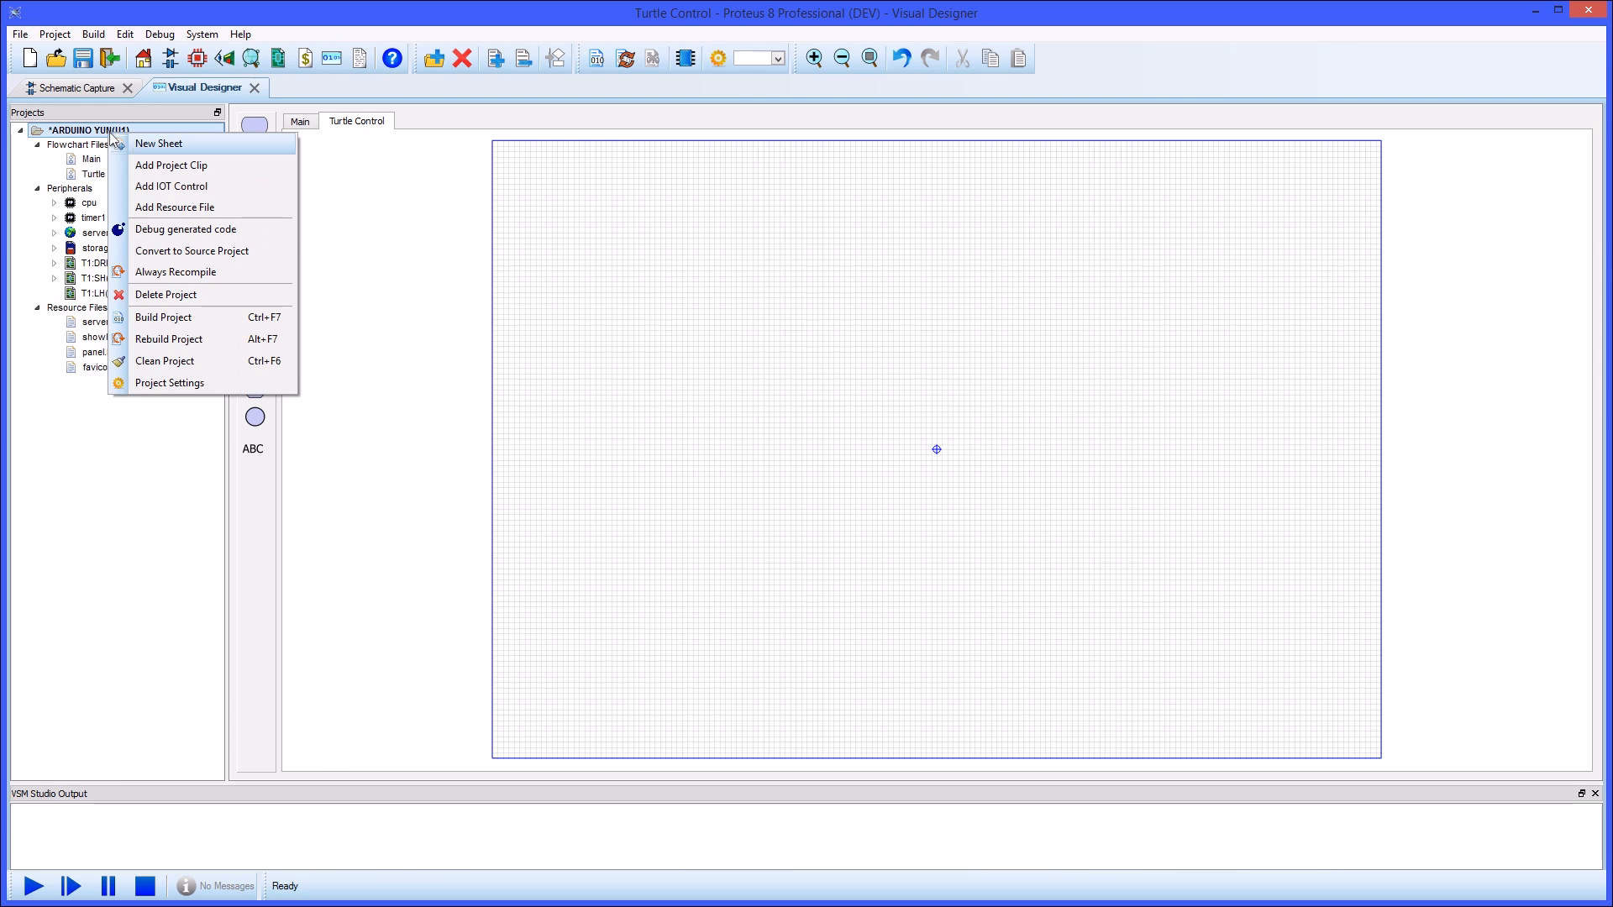
pyautogui.click(171, 187)
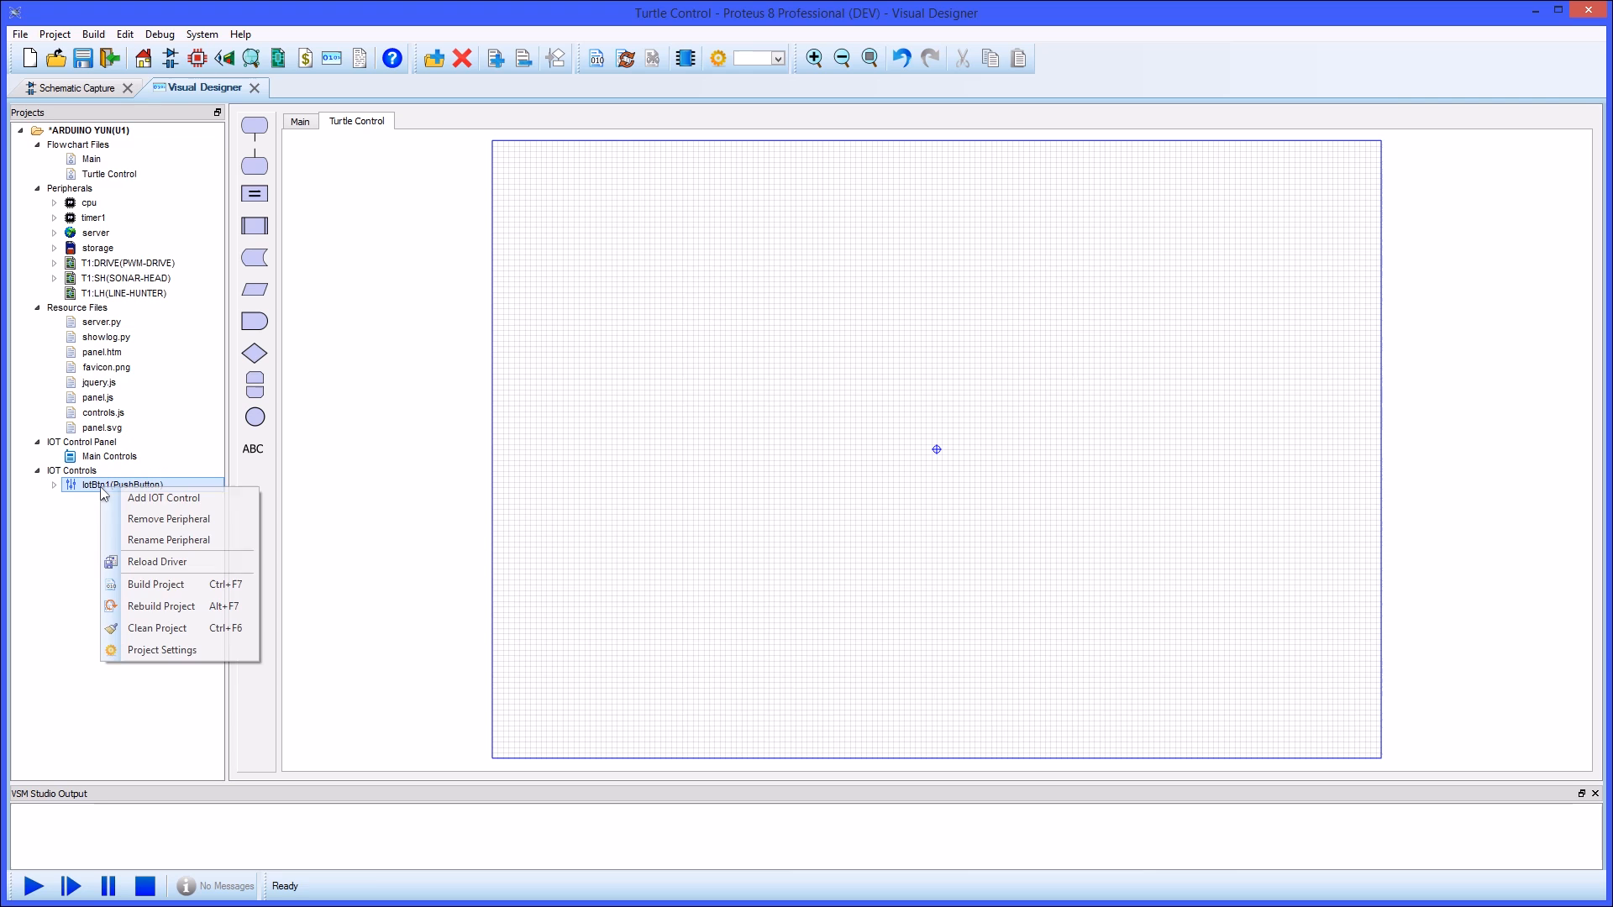
# - Add a steering wheel and a throttle IoT control, then bring up the Main Controls panel layout
pyautogui.click(163, 497)
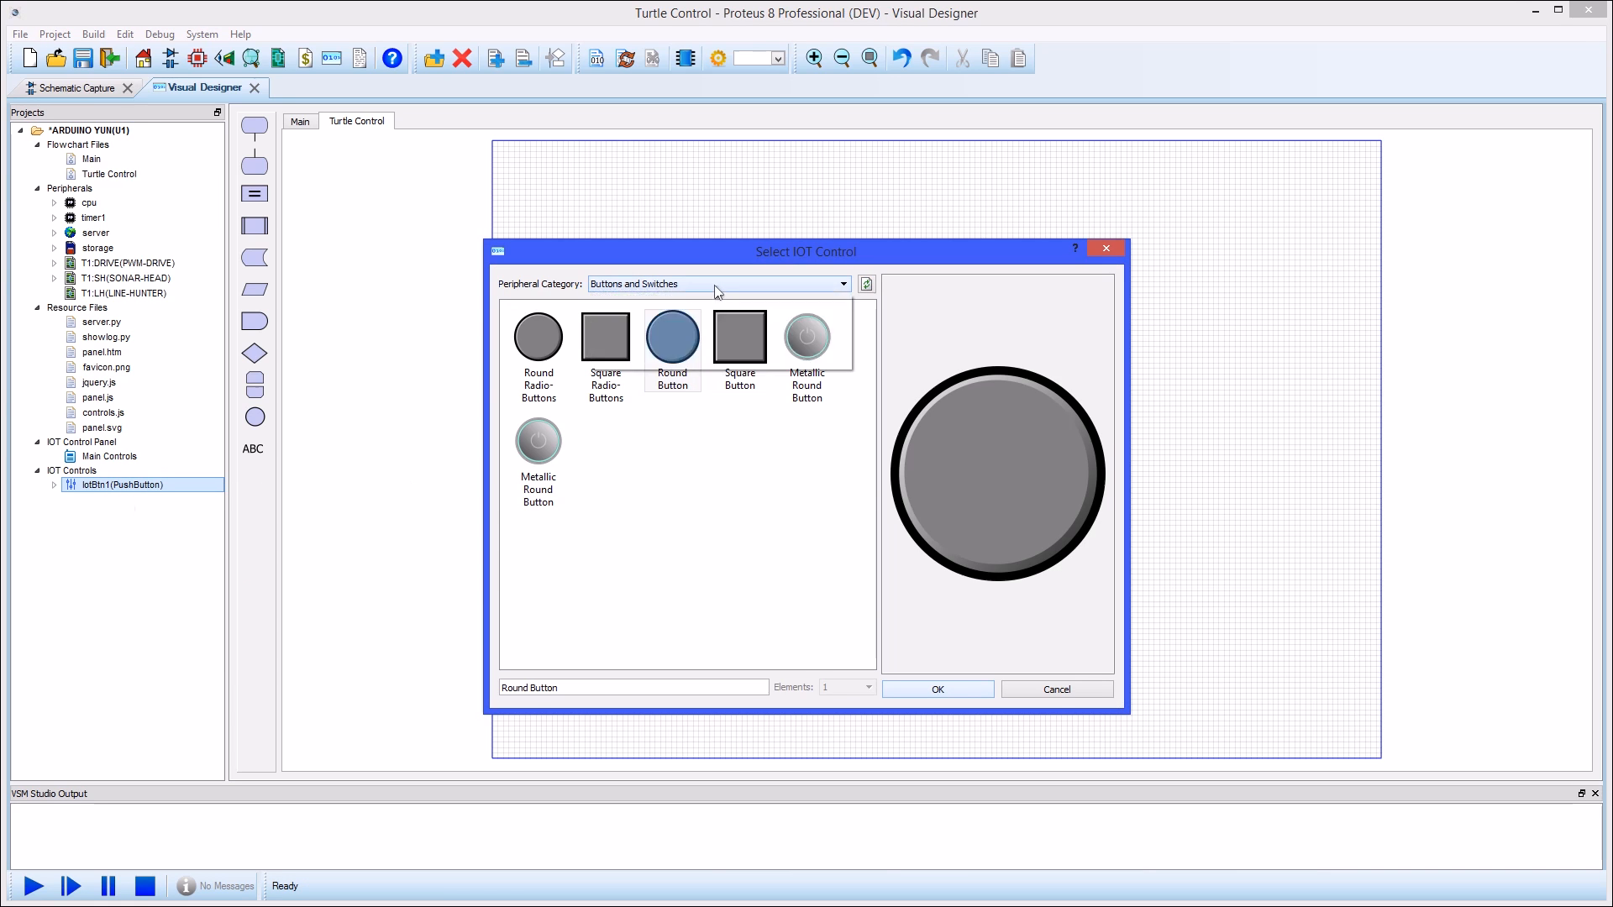
pyautogui.click(717, 283)
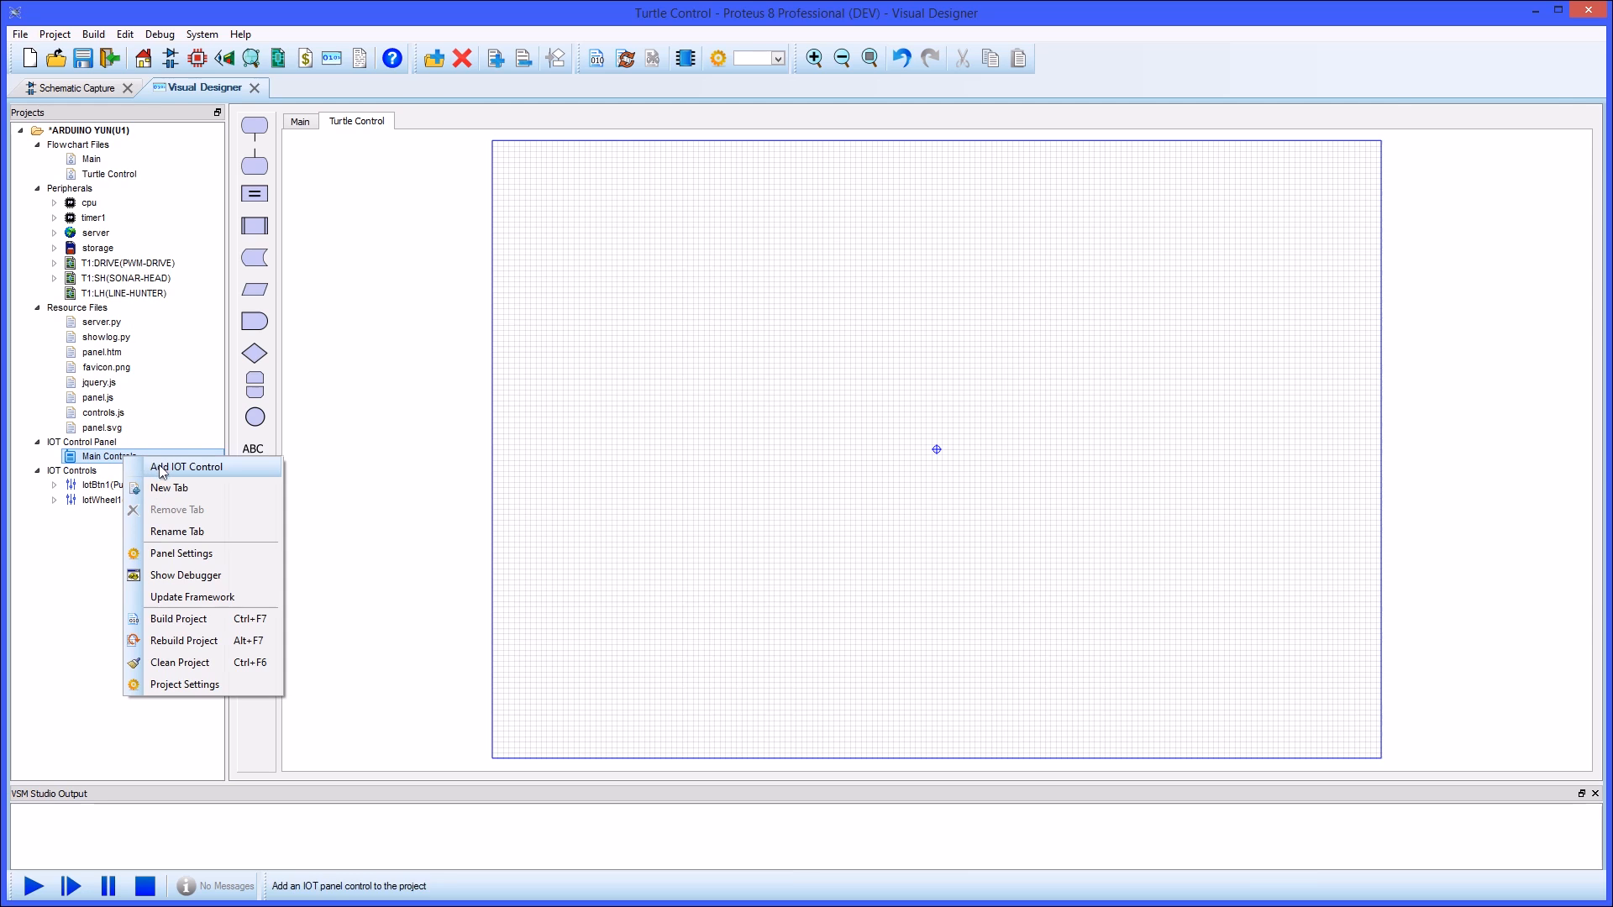
pyautogui.click(185, 467)
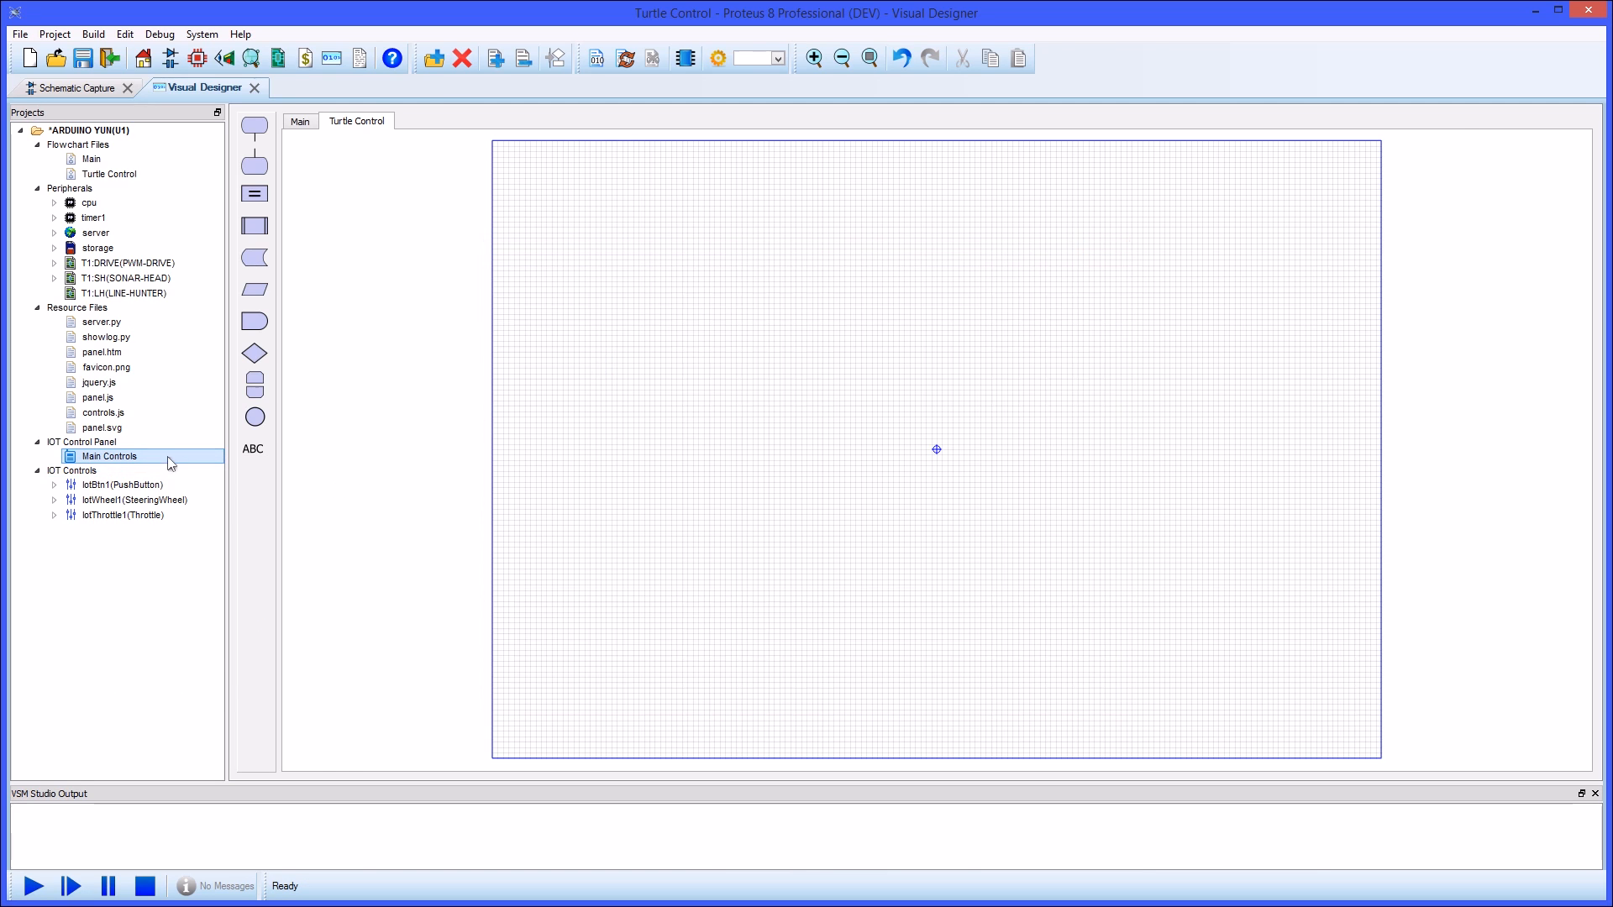
pyautogui.doubleClick(109, 455)
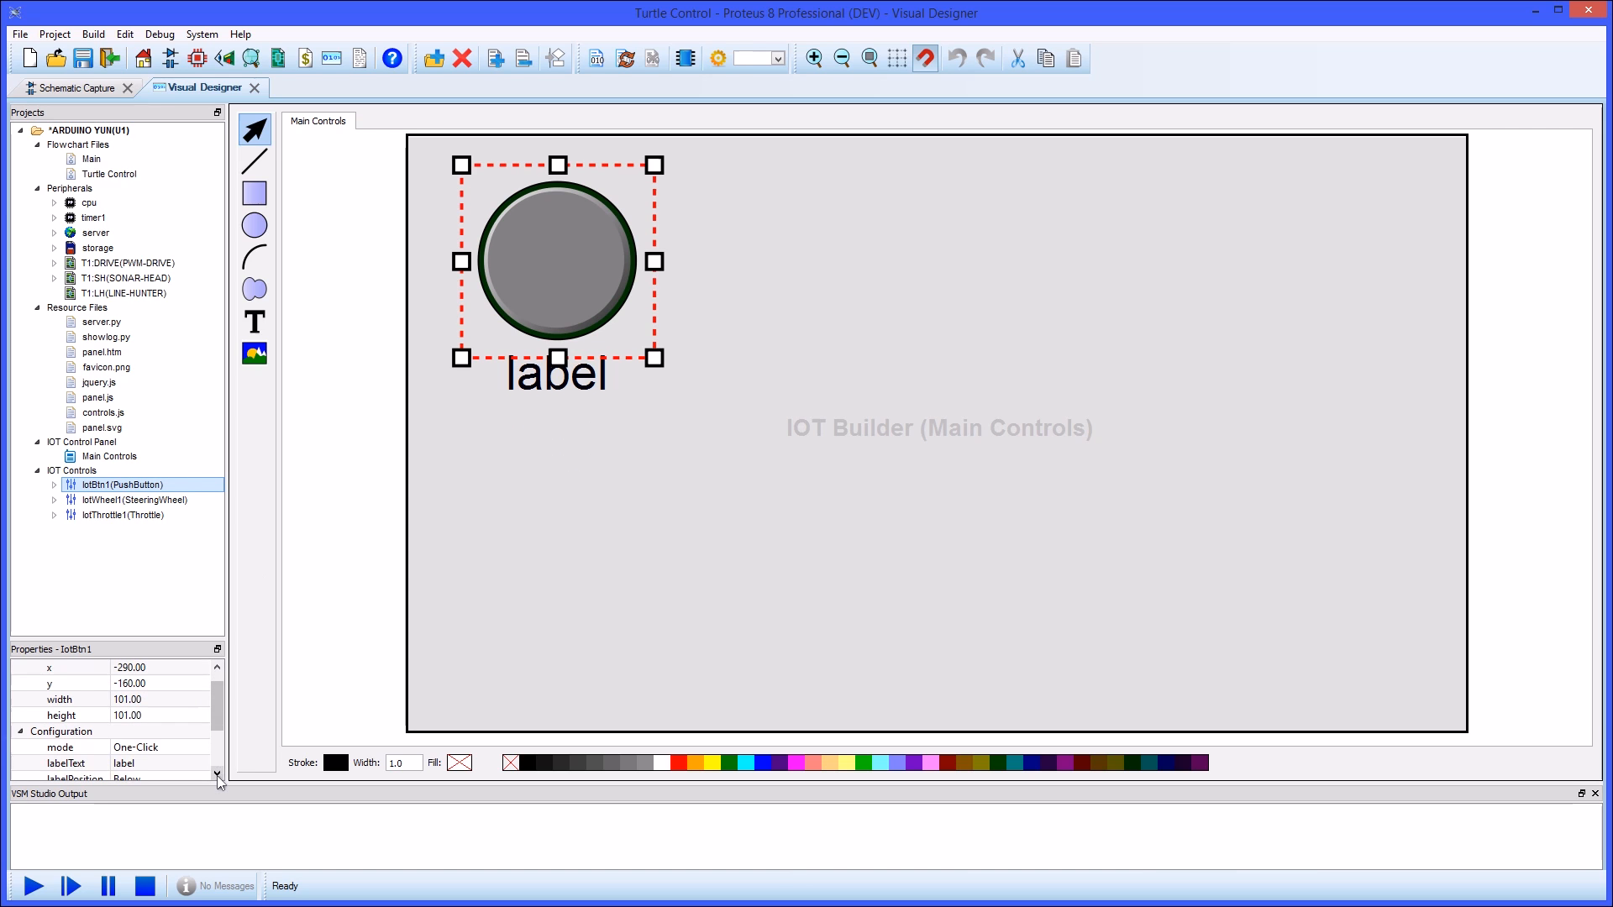
# - Label the button 'Forward', shrink the steering wheel beside it and arrange the remaining controls
pyautogui.write('Forward')
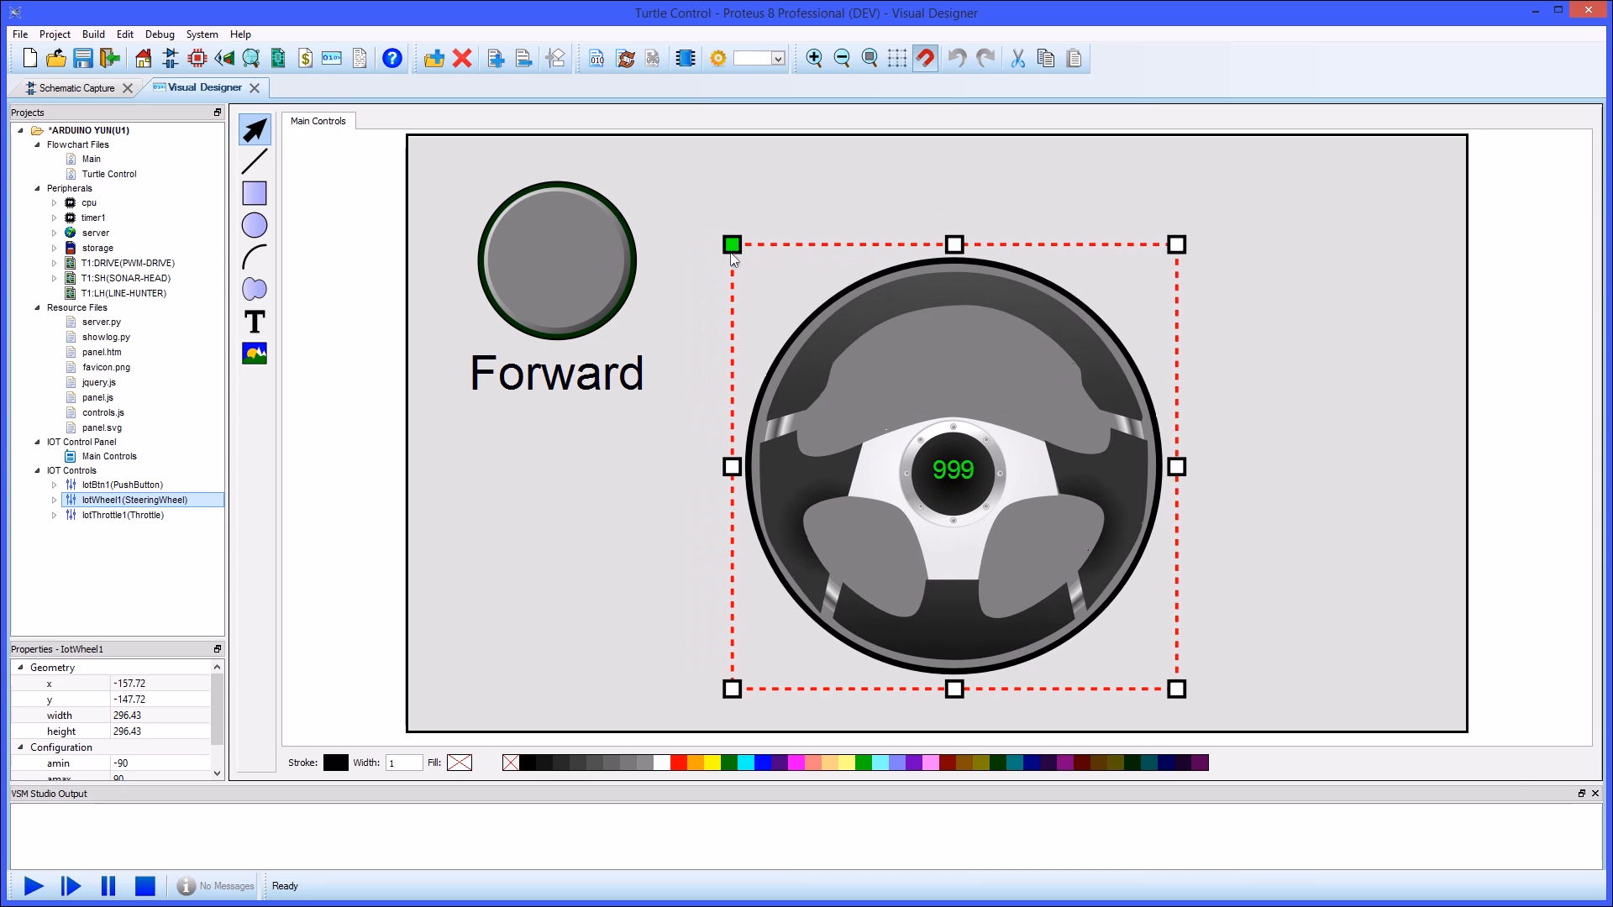
pyautogui.moveTo(733, 245); pyautogui.dragTo(686, 195)
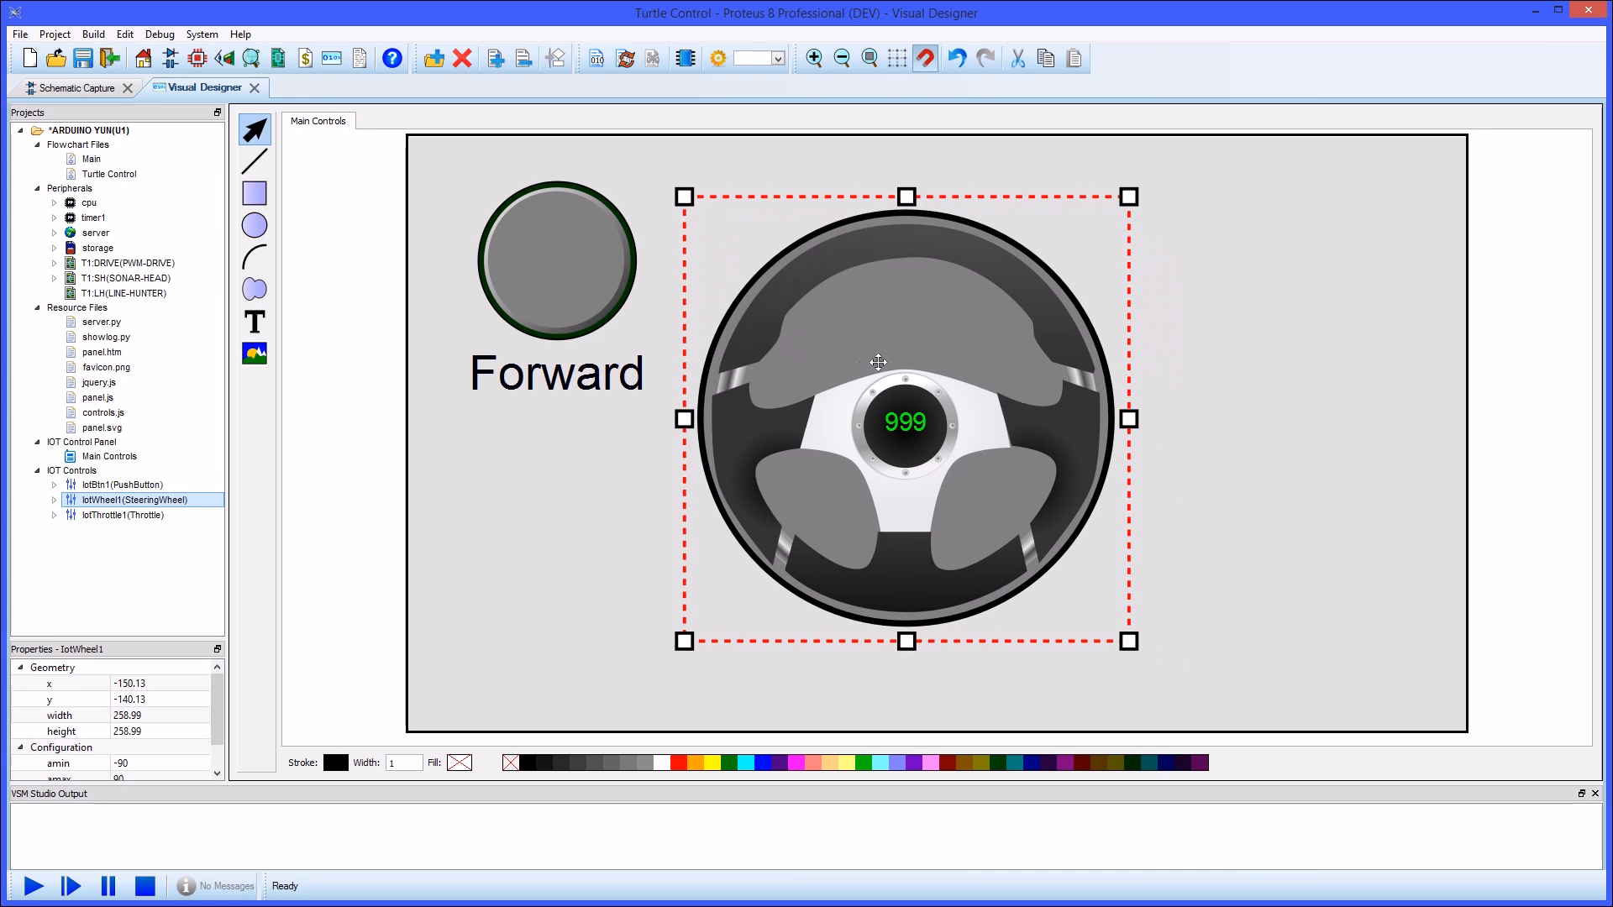
pyautogui.click(121, 514)
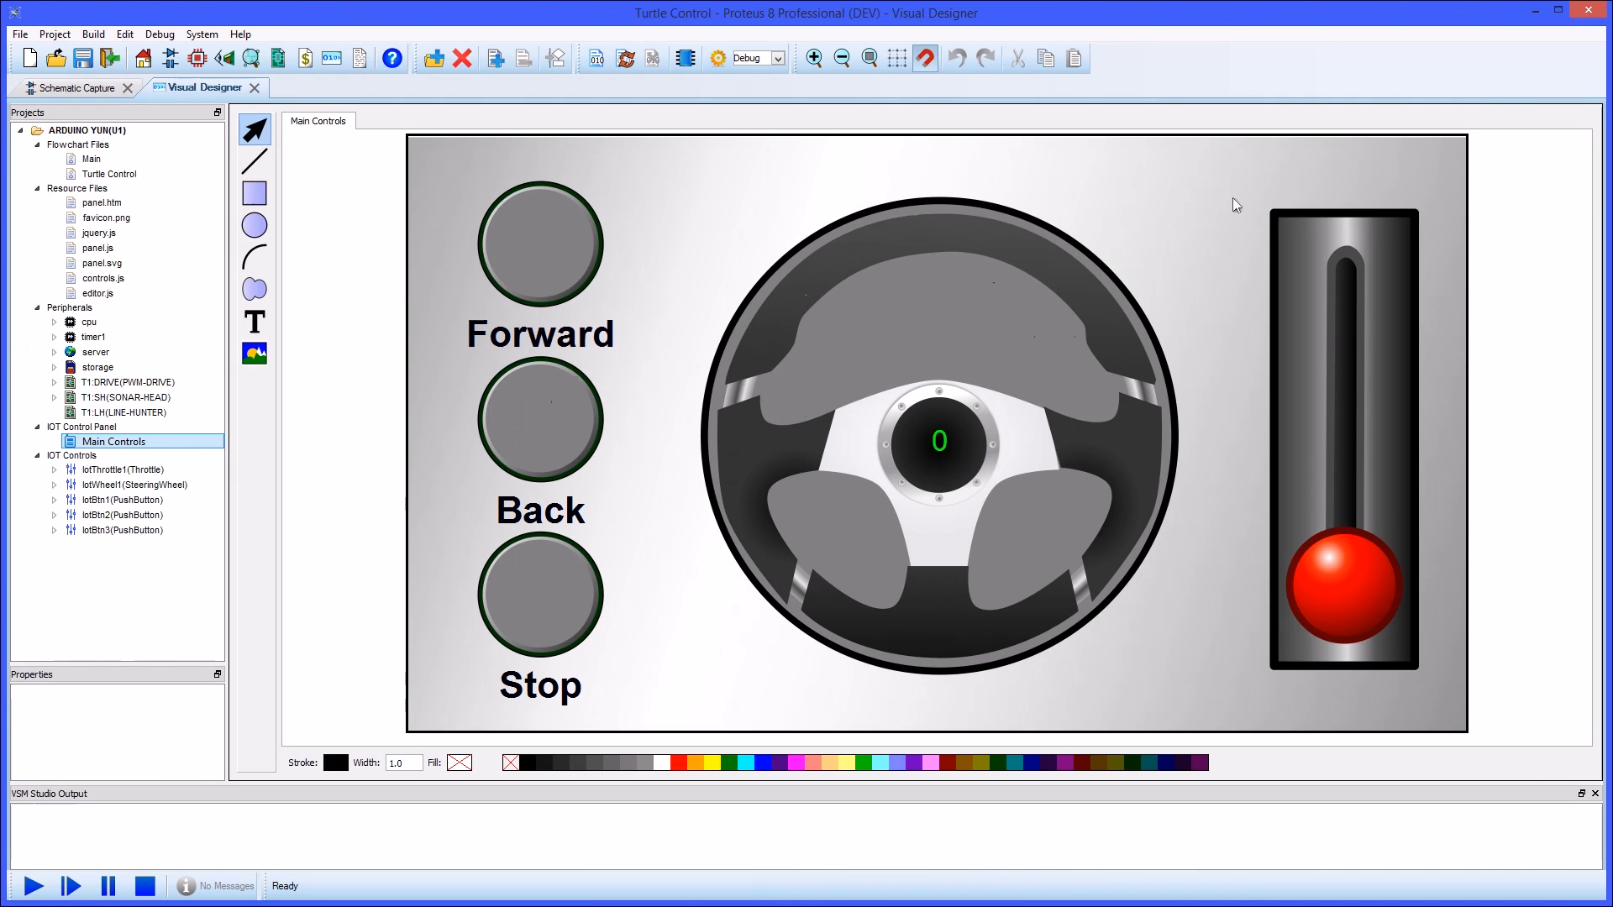
pyautogui.click(107, 173)
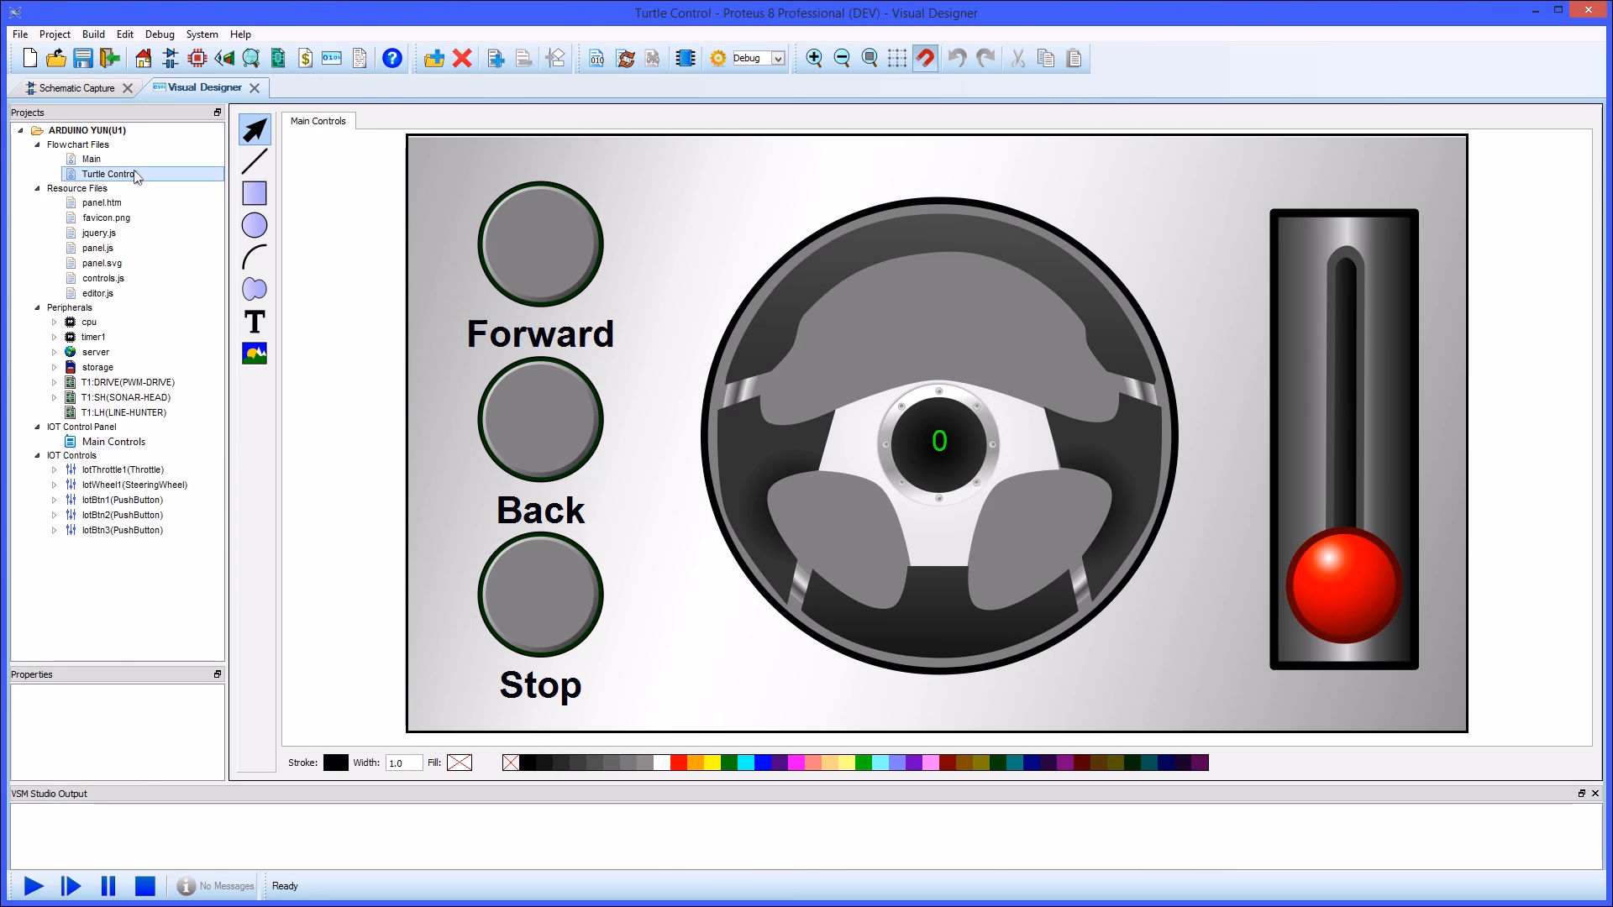
# - In the Drive routine, store iotThrottle1's value in throttle and iotWheel1's angle in steering
pyautogui.doubleClick(109, 173)
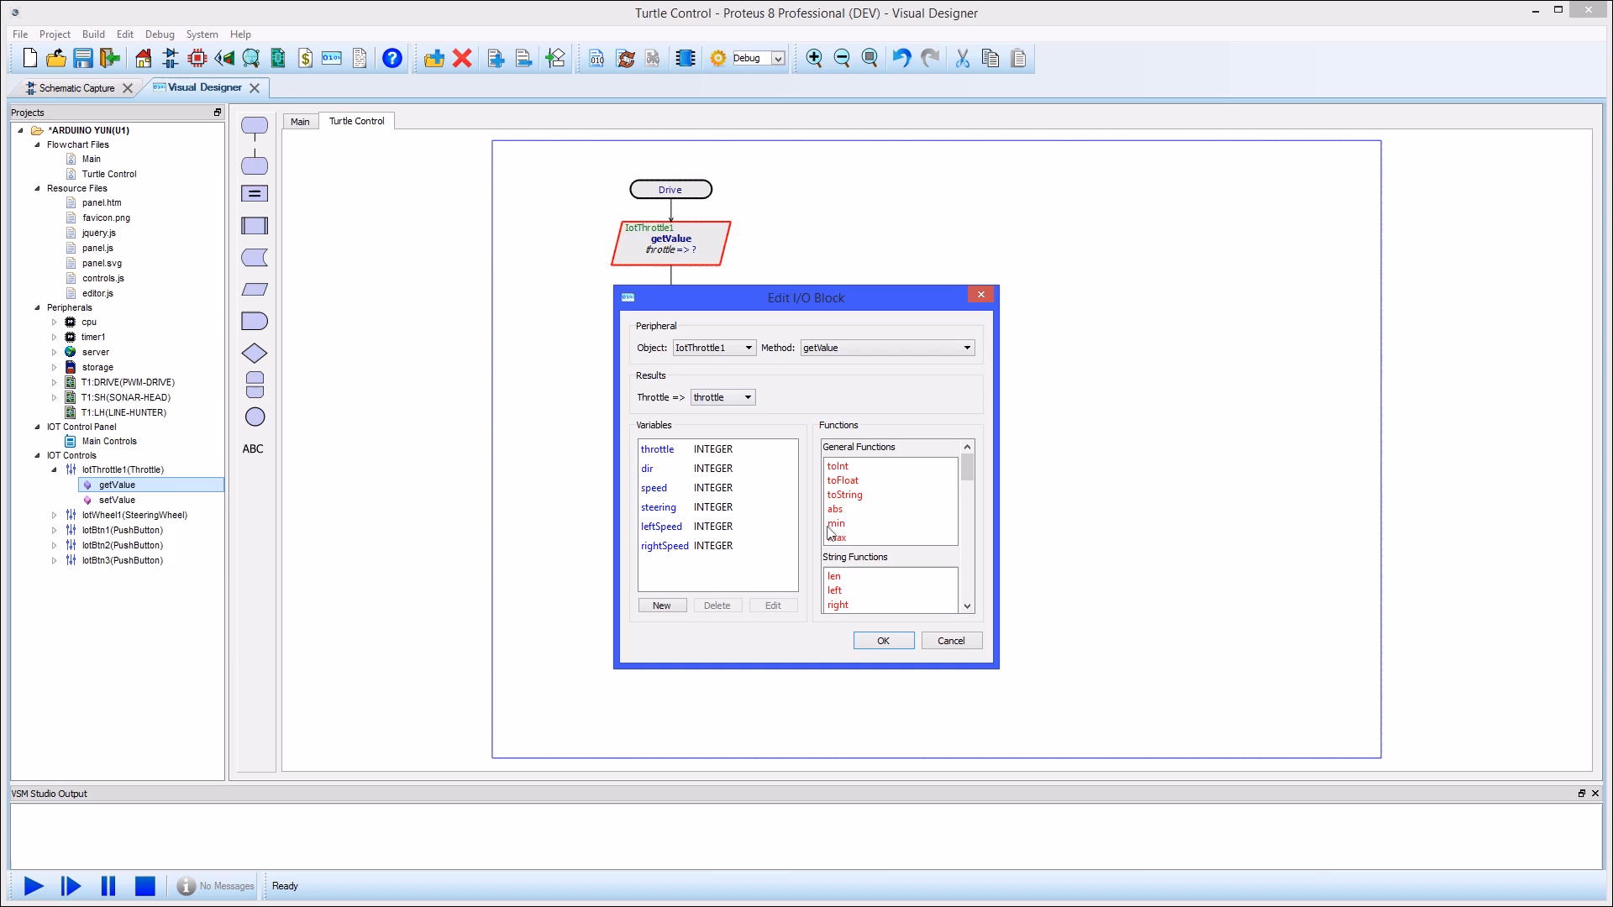
pyautogui.click(882, 640)
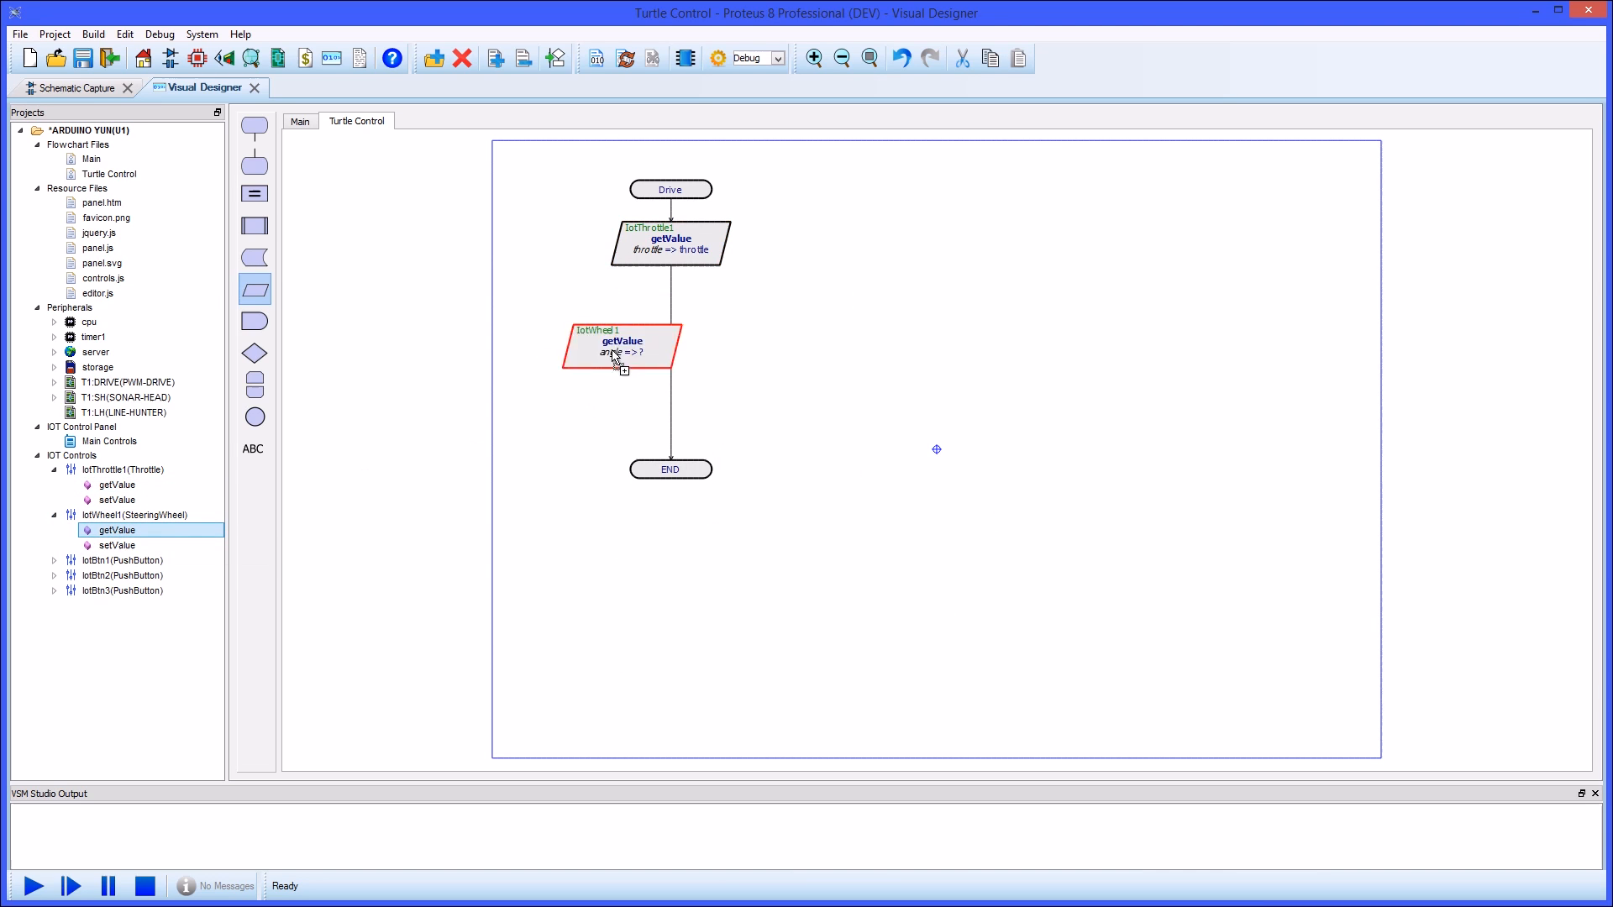
pyautogui.doubleClick(621, 346)
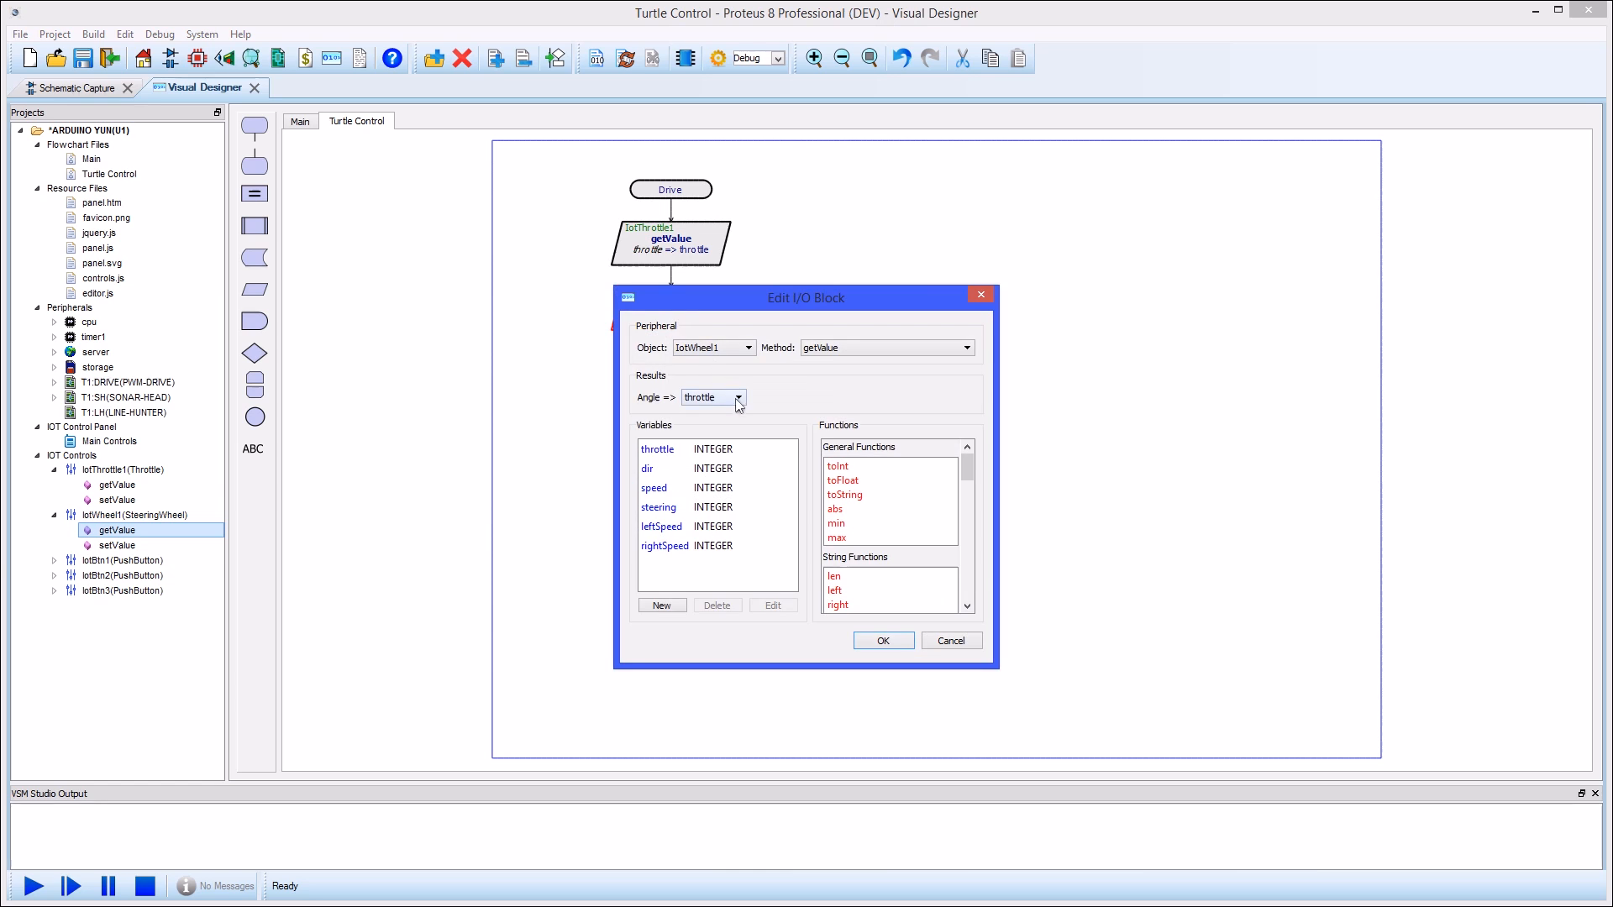
pyautogui.click(712, 396)
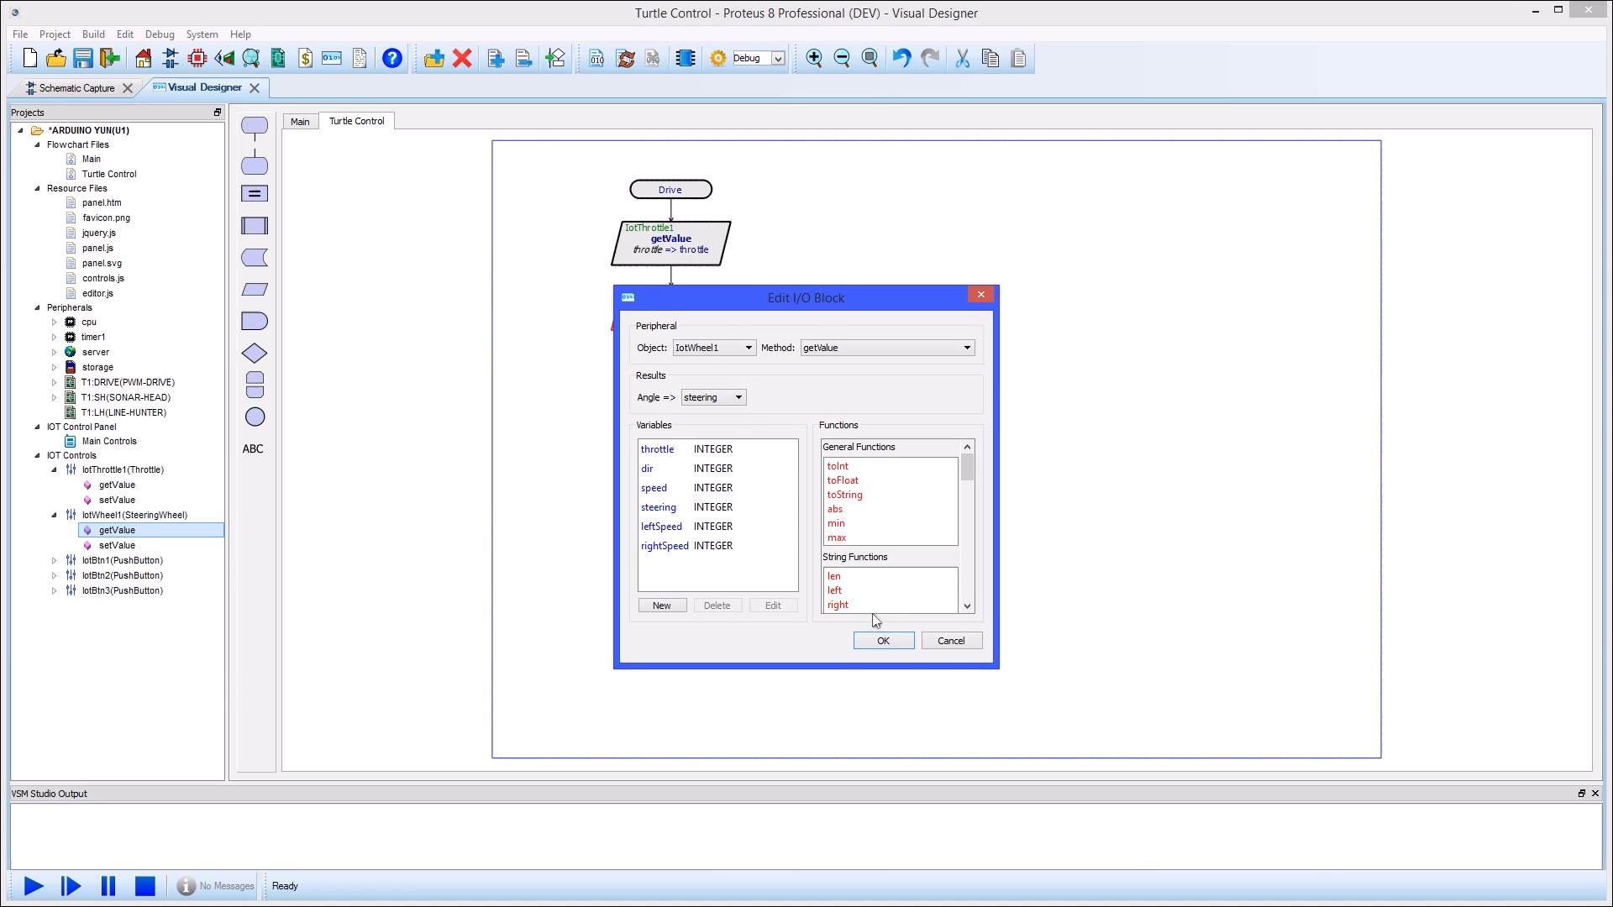
pyautogui.click(882, 640)
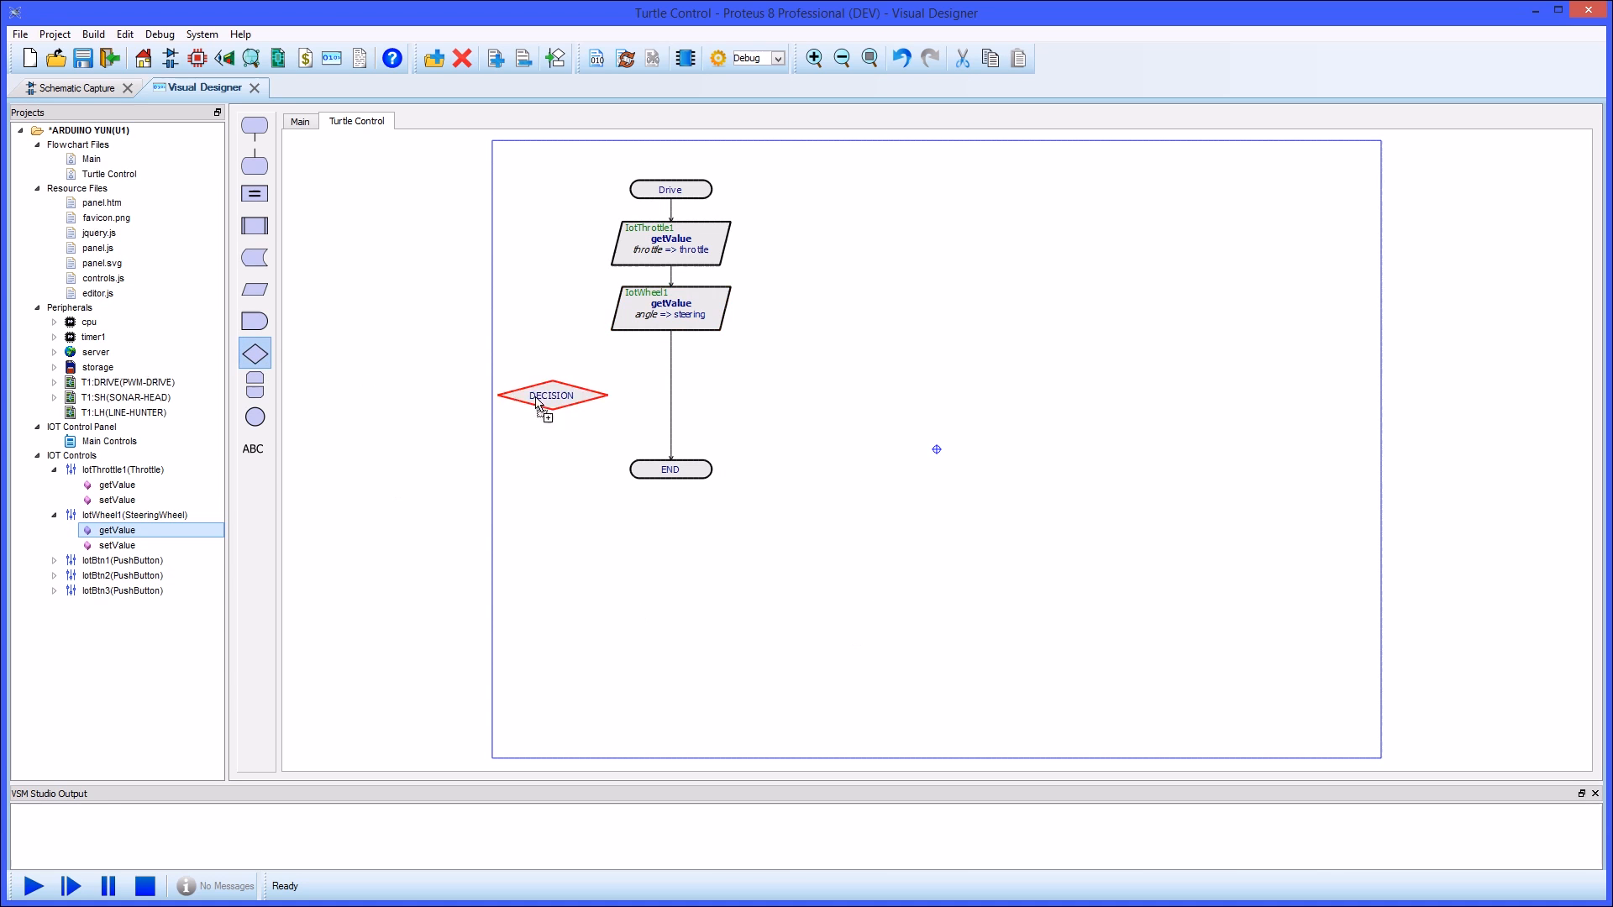
# - Give the decision block the condition steering < 0
pyautogui.doubleClick(551, 396)
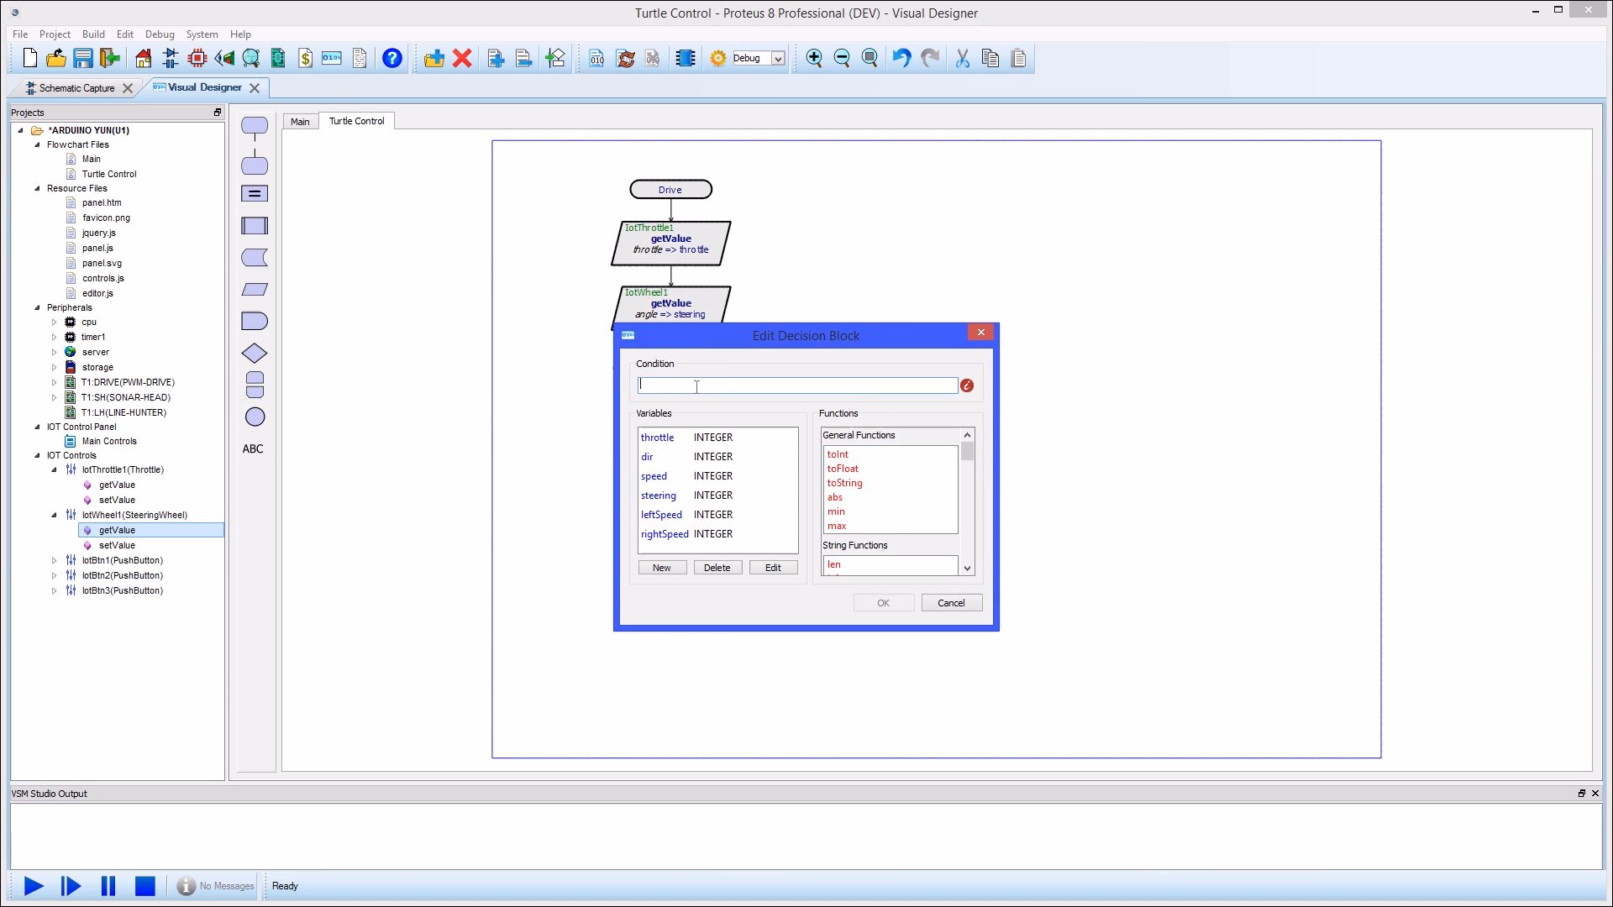
pyautogui.write('steering <')
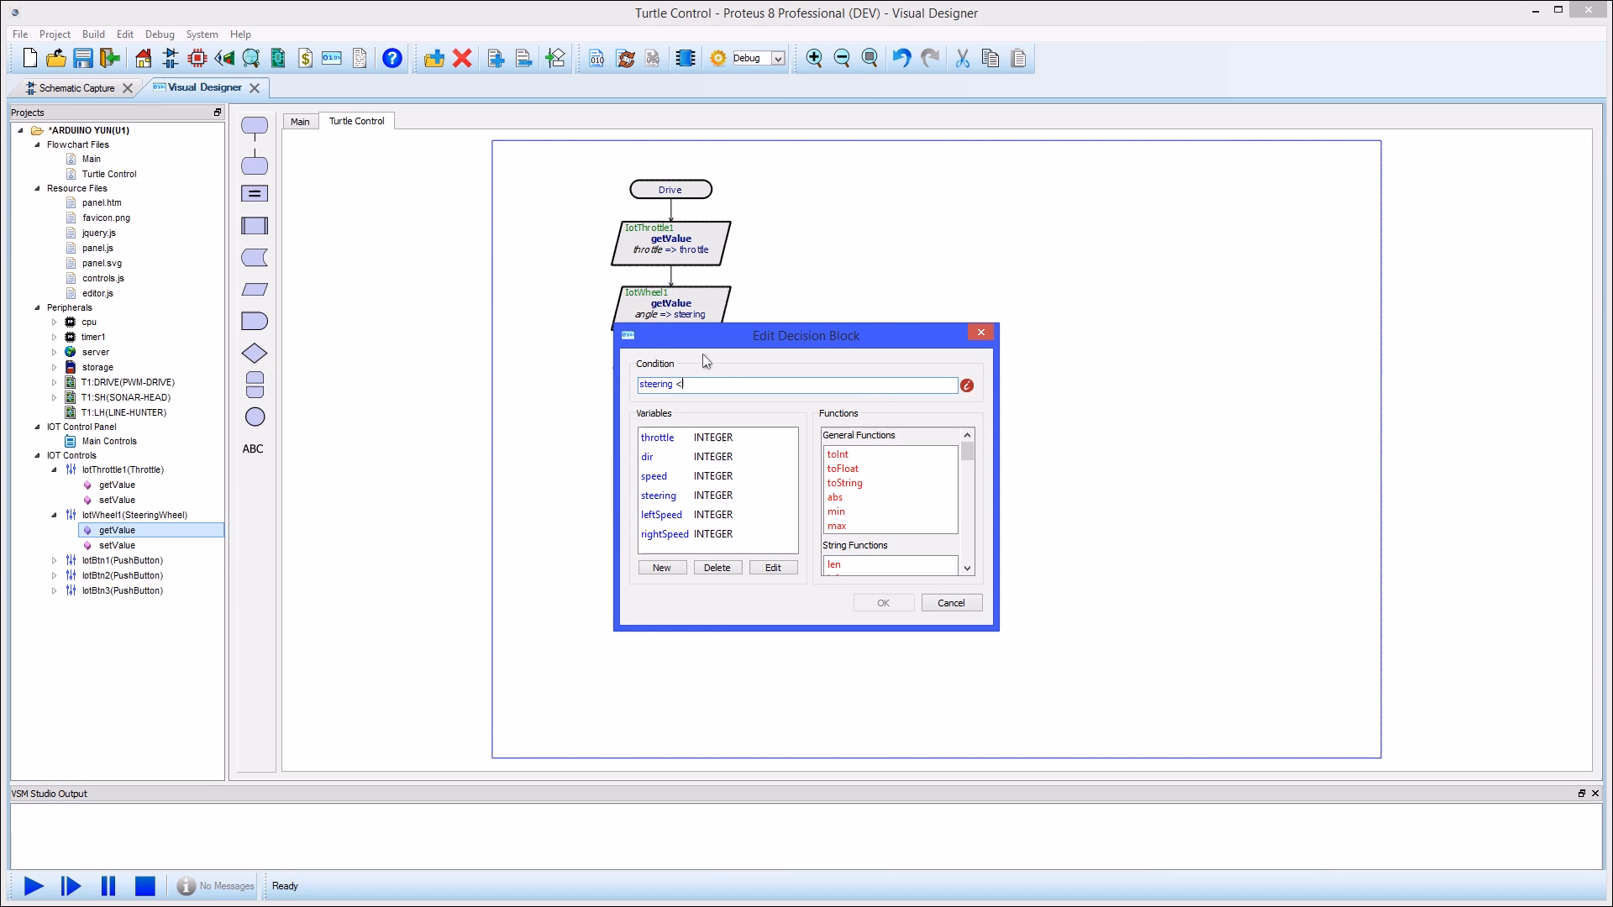
pyautogui.click(882, 603)
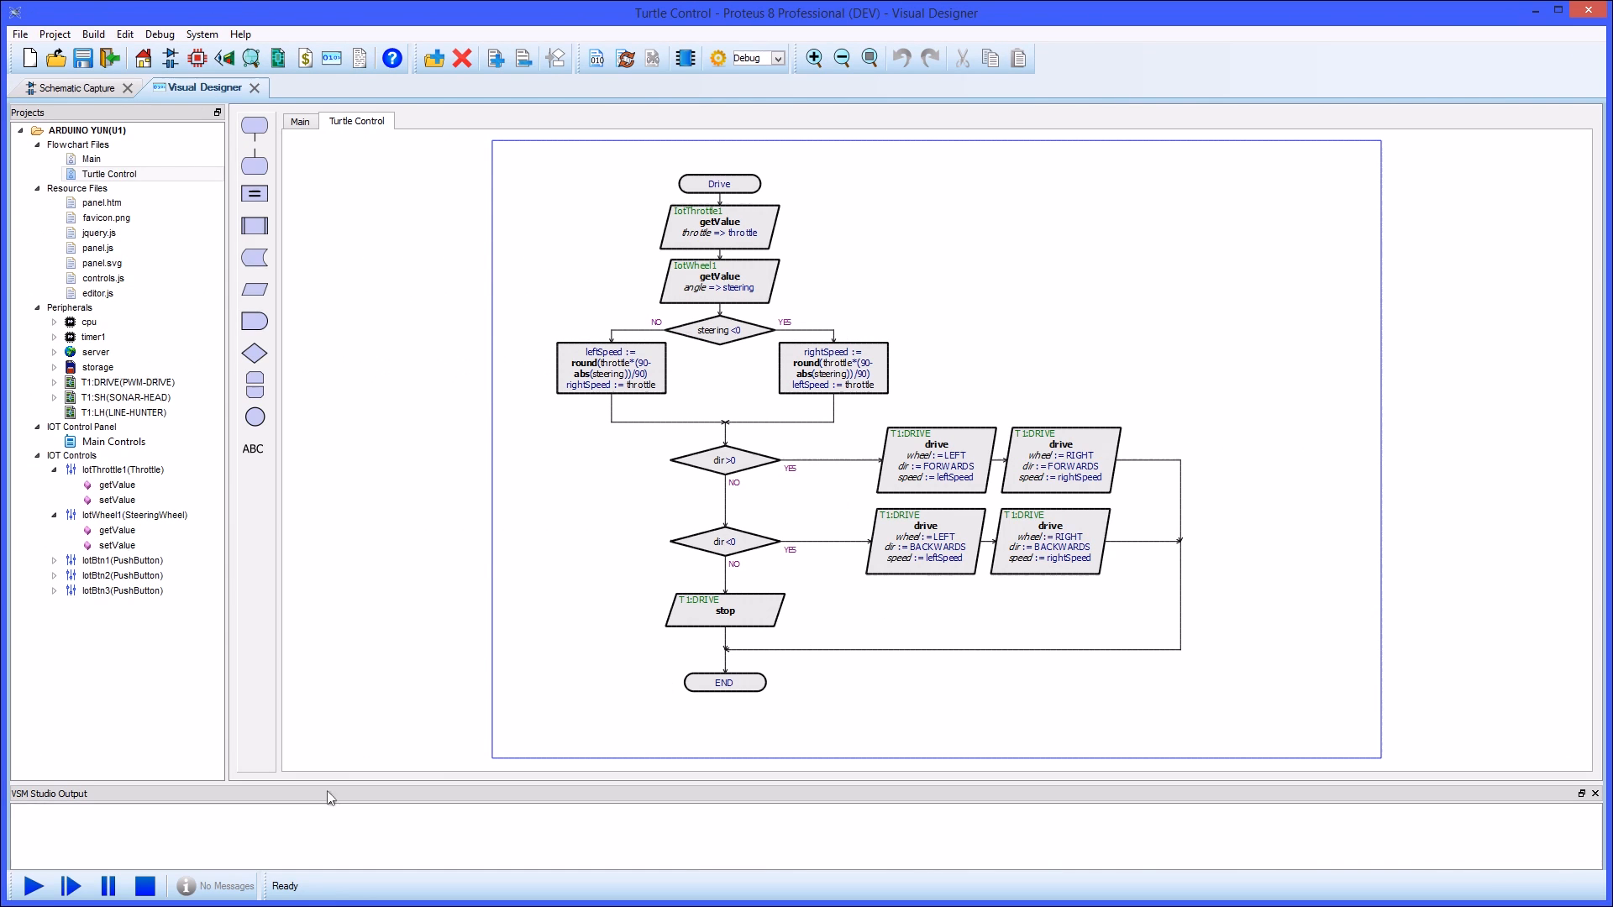
# - Run the simulation, drive the turtle forward from the web panel, stop it, and pause
pyautogui.click(30, 886)
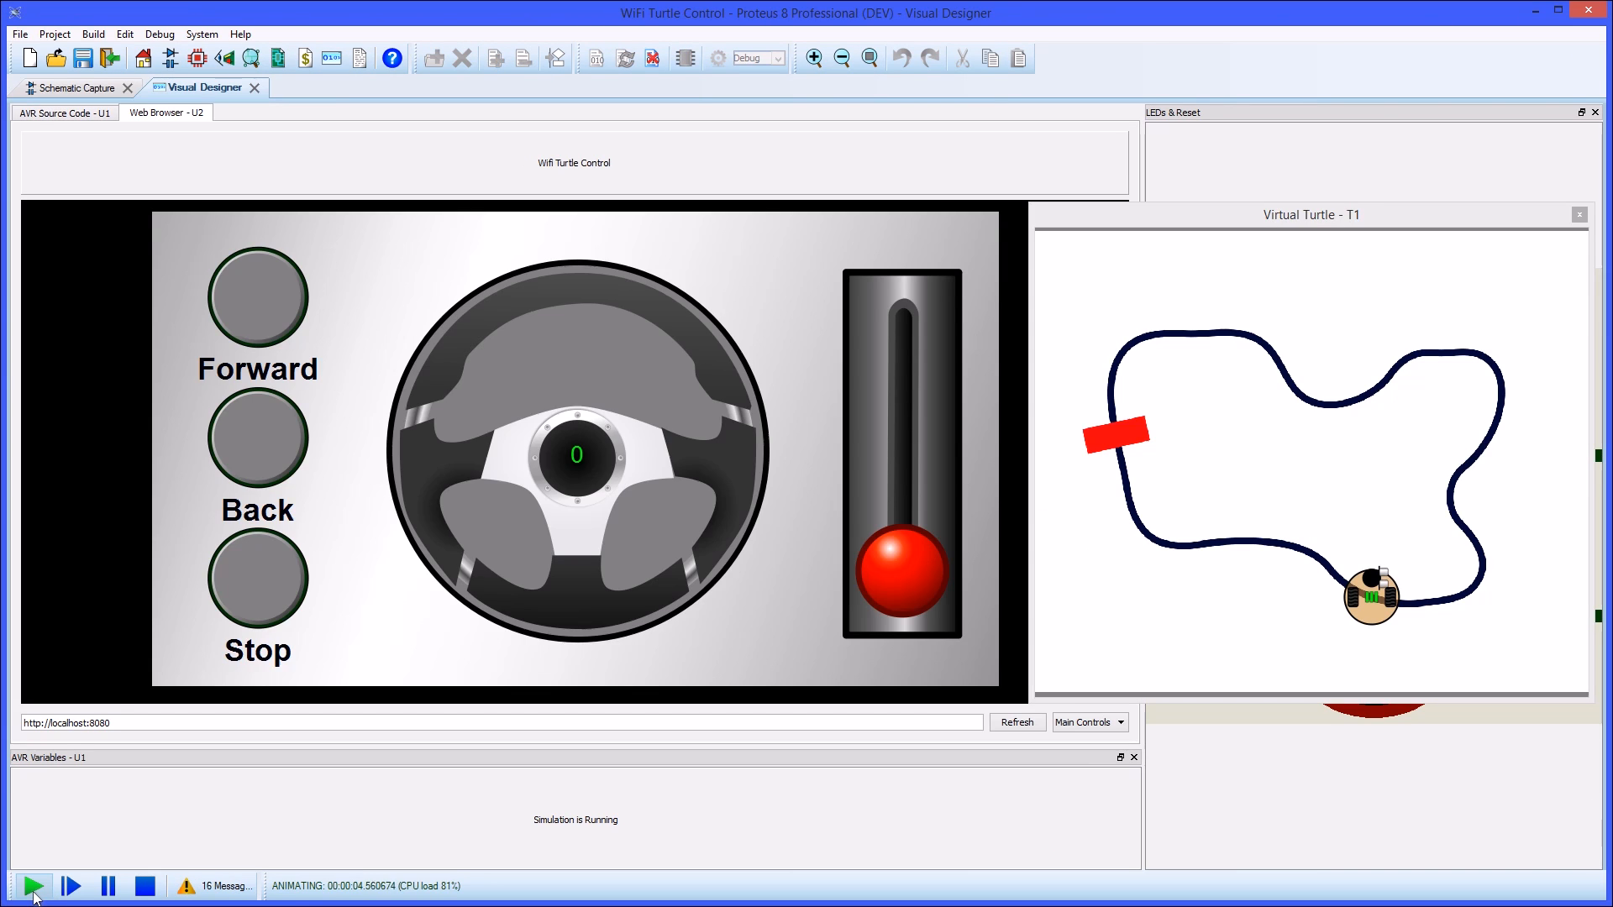
pyautogui.click(257, 297)
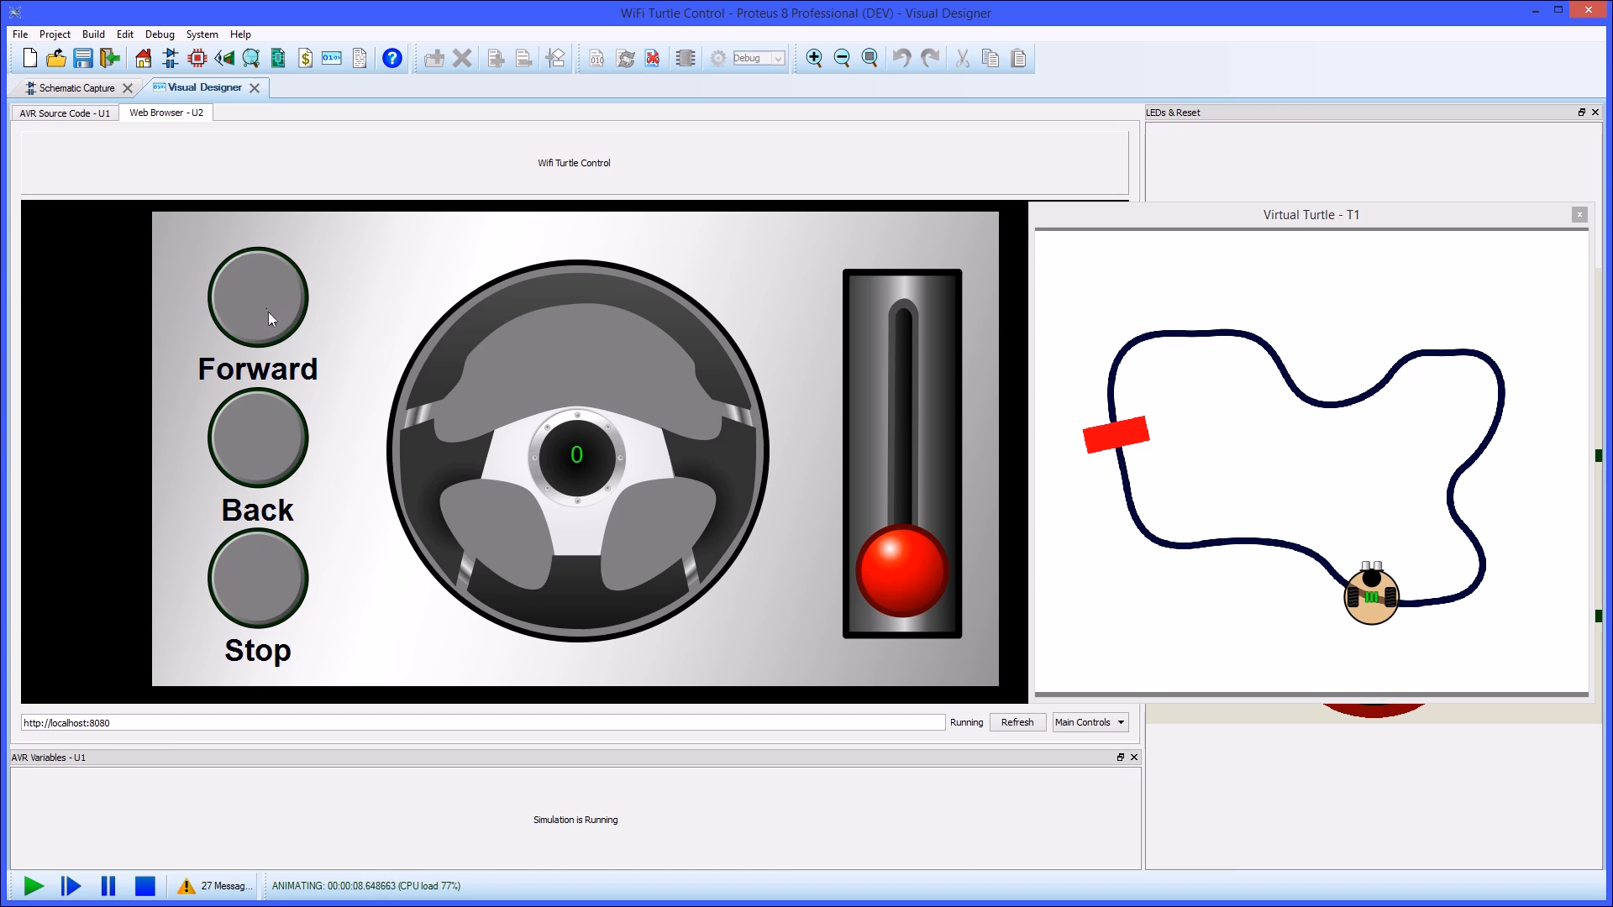
pyautogui.click(256, 296)
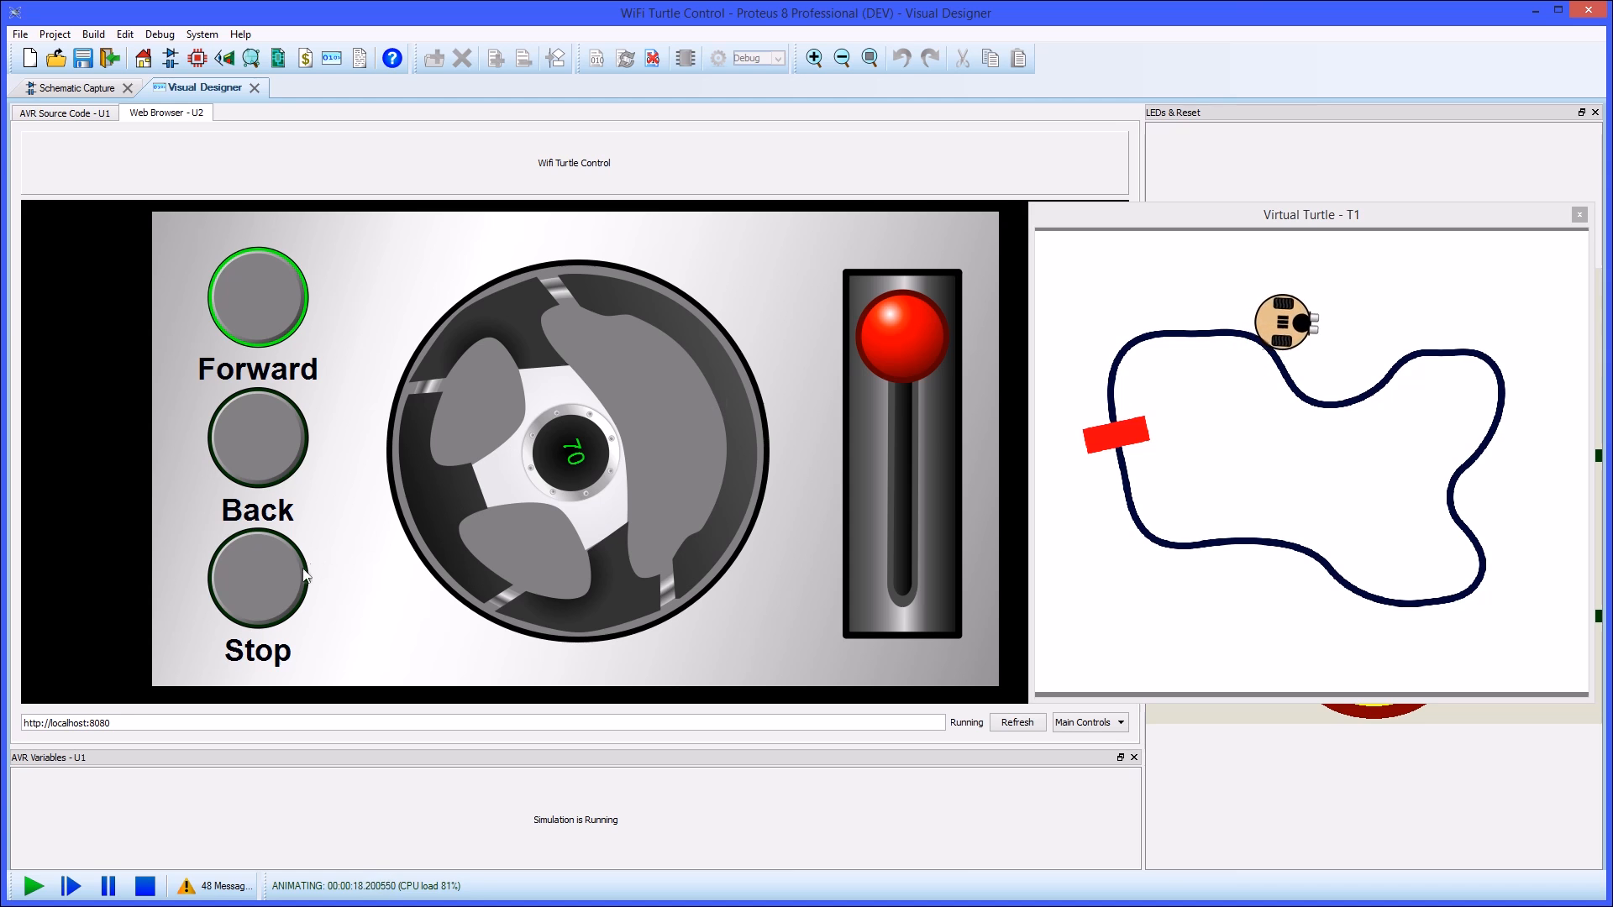
pyautogui.click(255, 579)
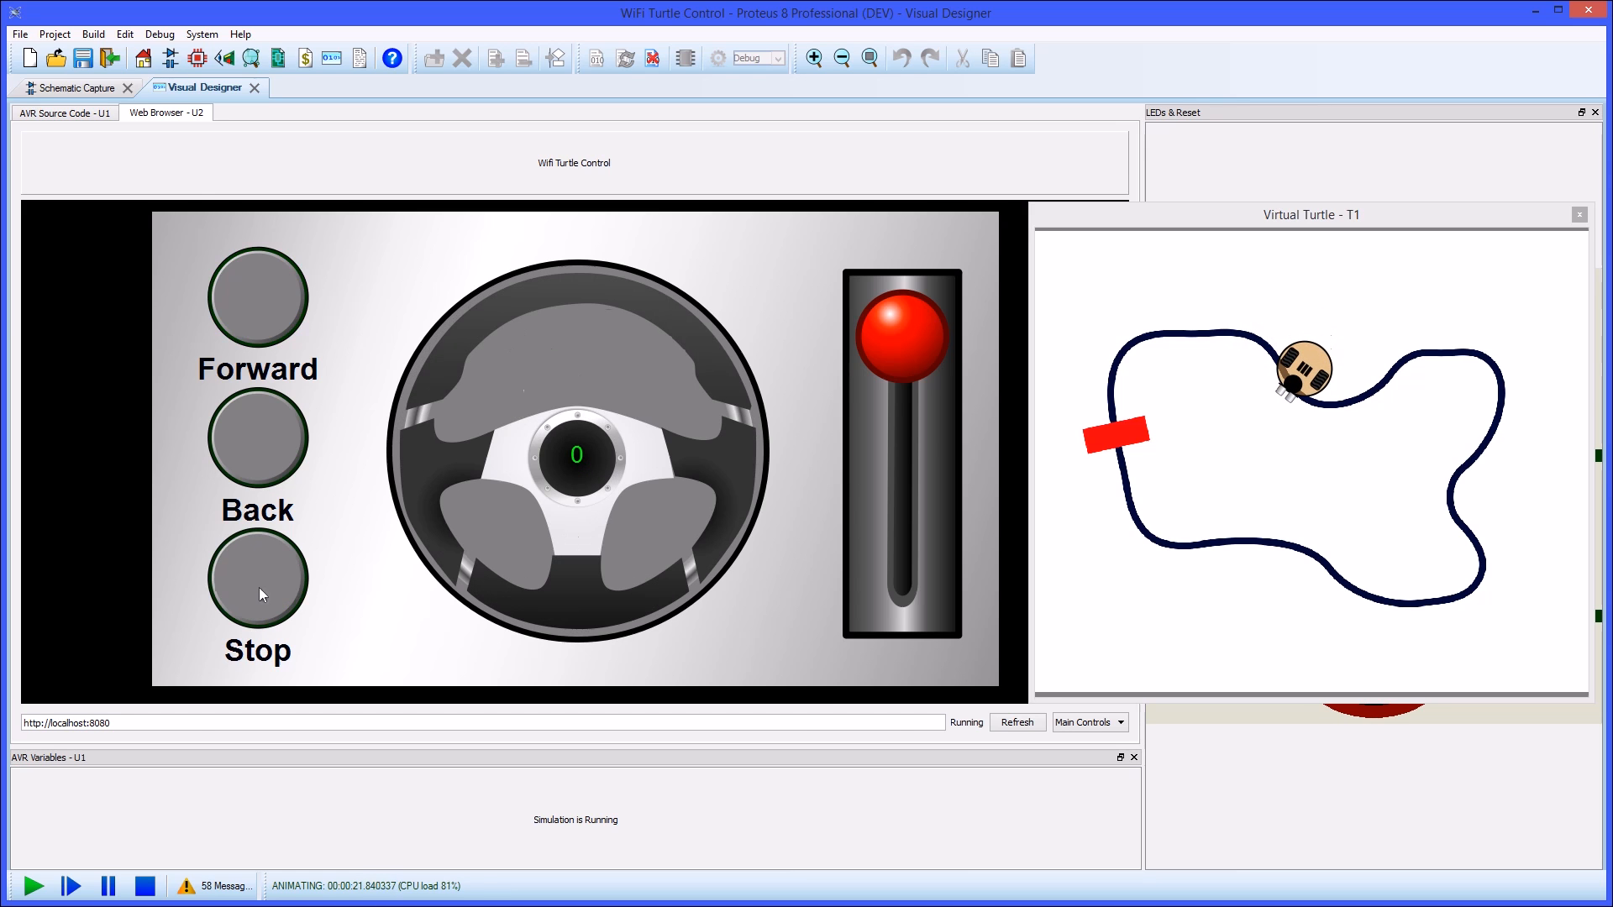
pyautogui.click(64, 112)
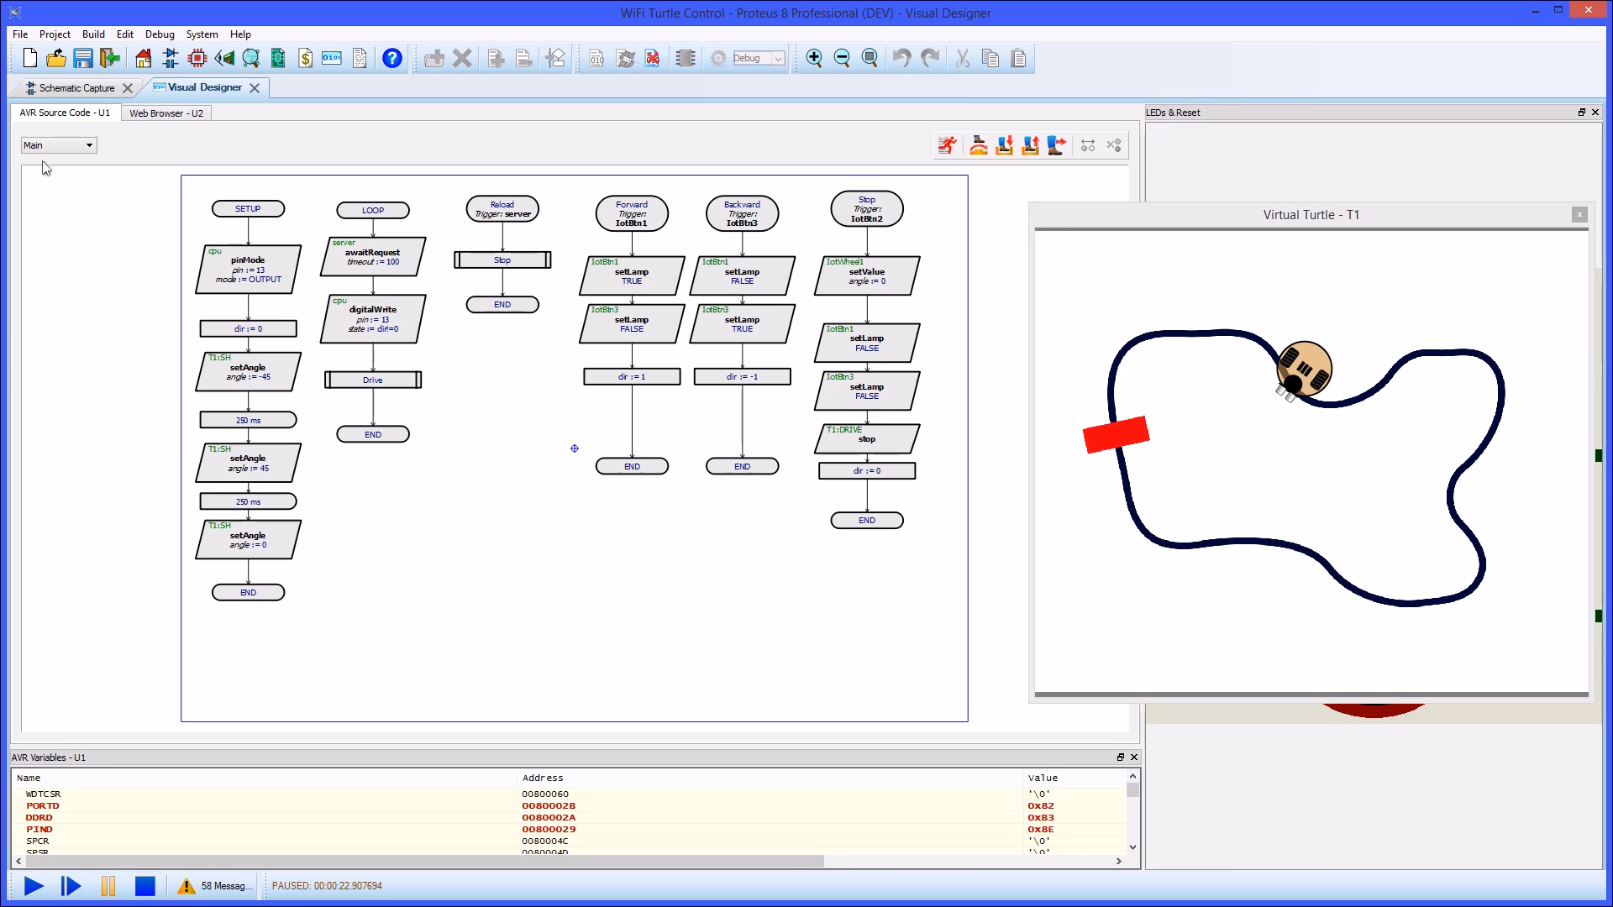
# - Show the Turtle Control flowchart, resume the simulation to steer the turtle, then end the session
pyautogui.click(57, 144)
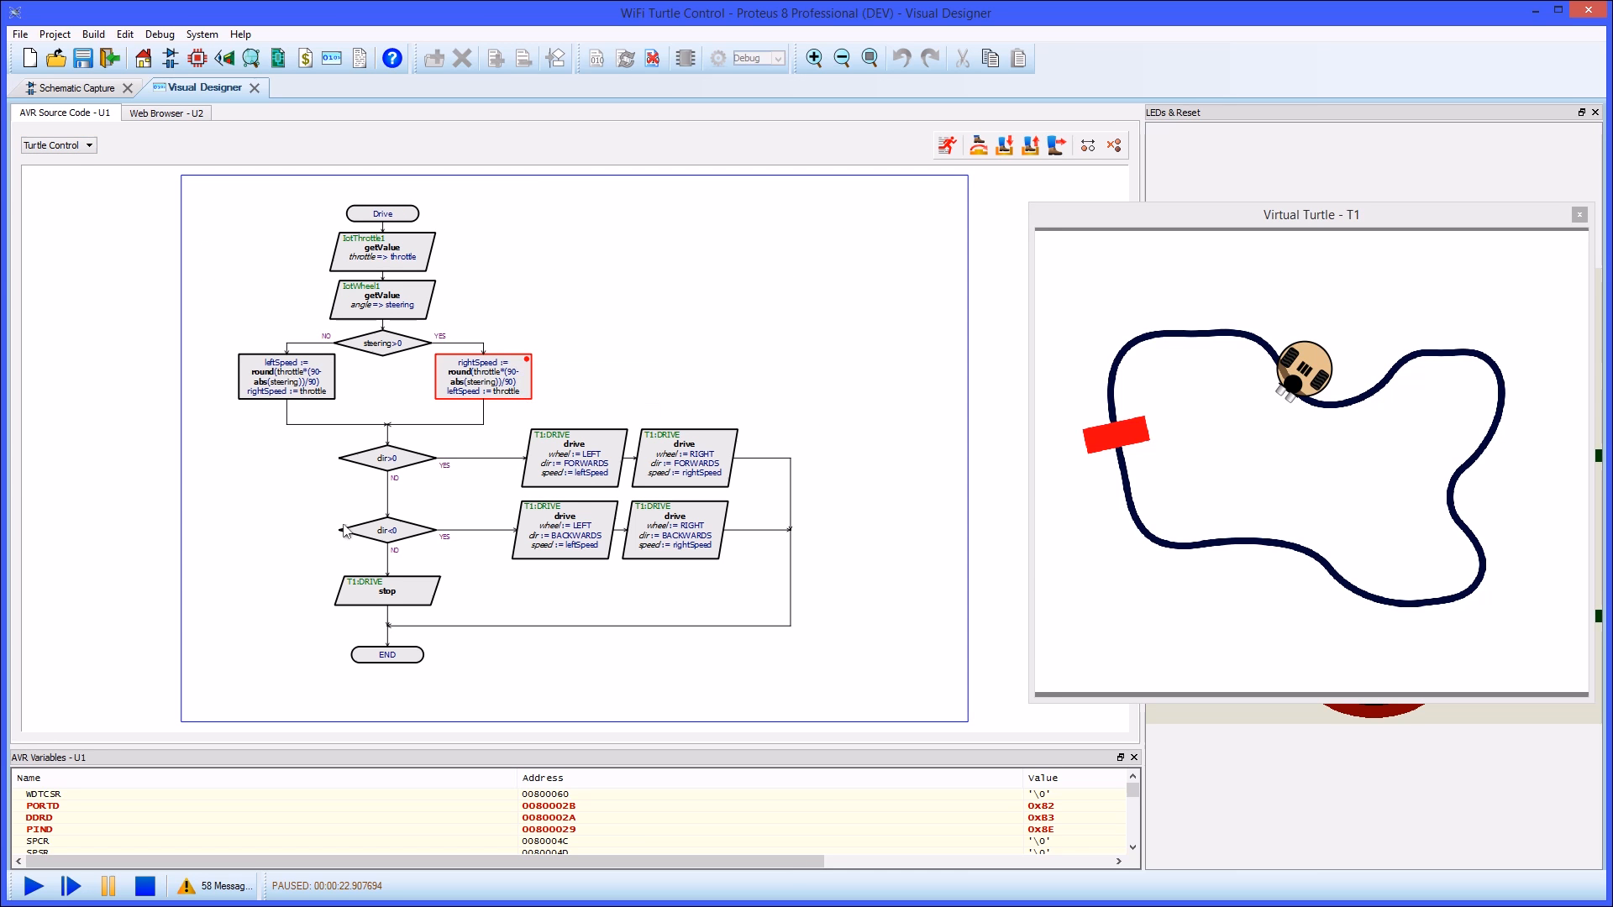
pyautogui.click(165, 112)
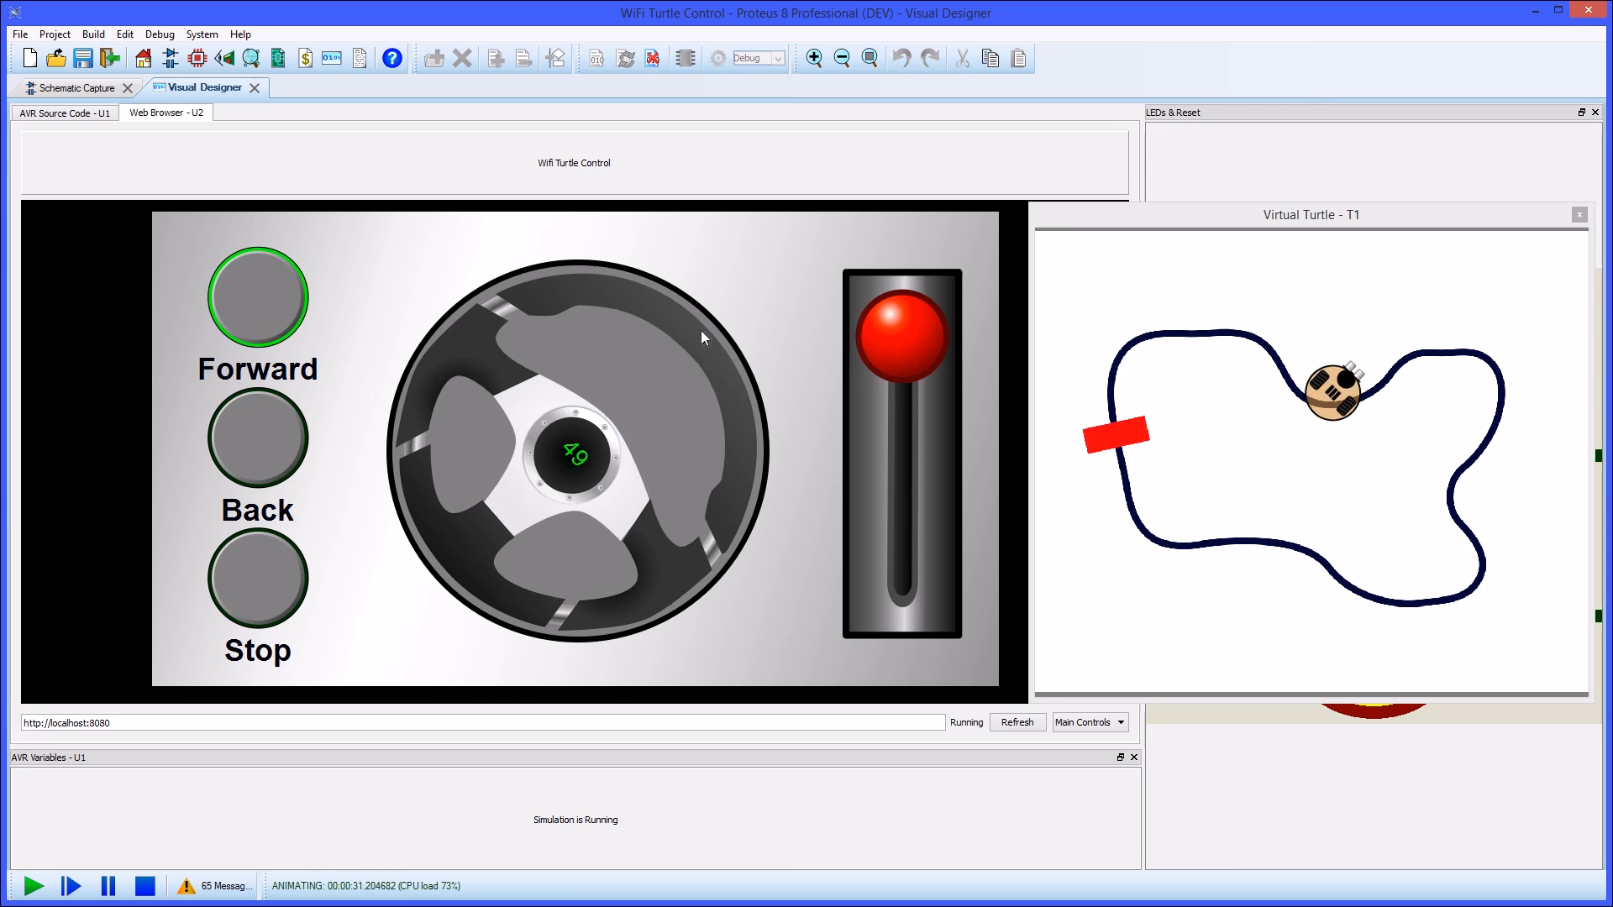
pyautogui.click(64, 112)
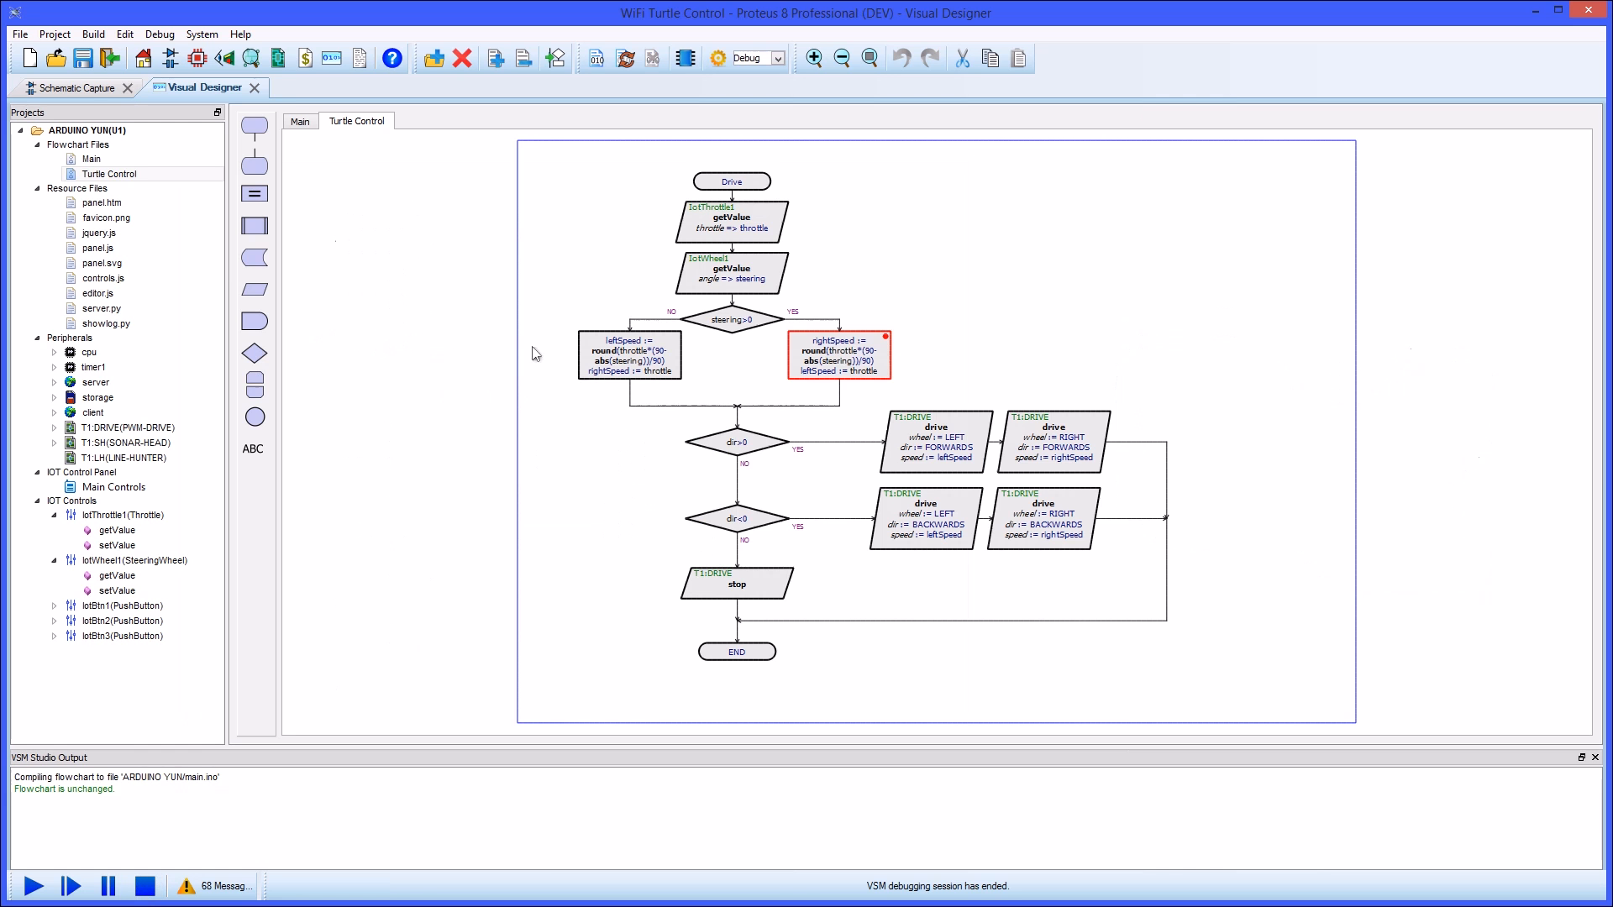
pyautogui.click(685, 57)
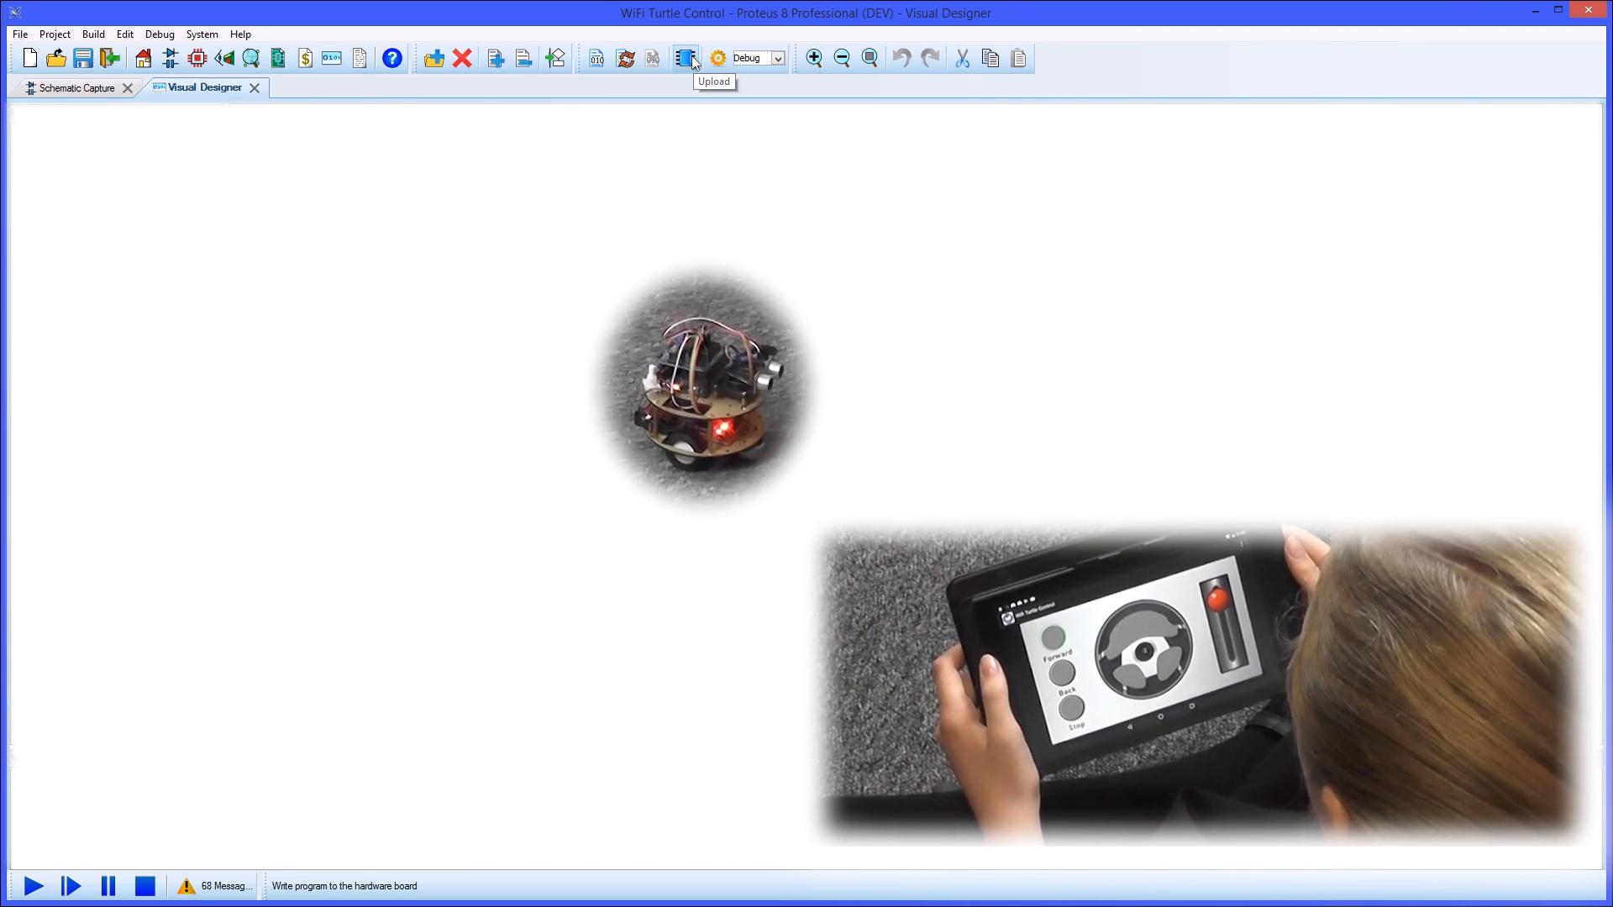
pyautogui.click(684, 57)
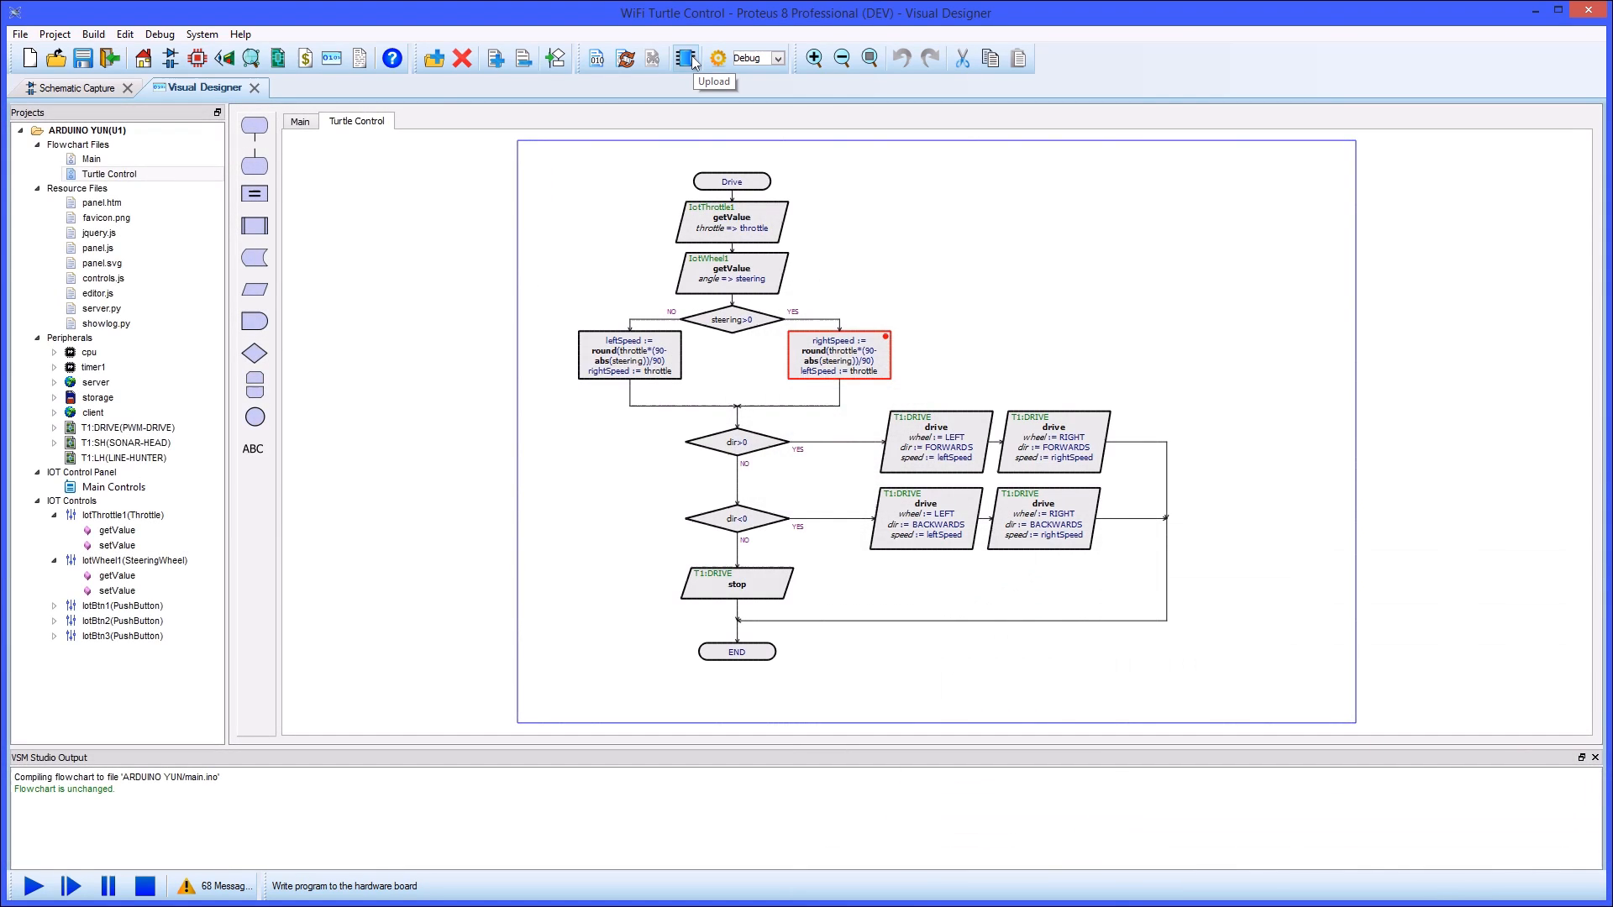